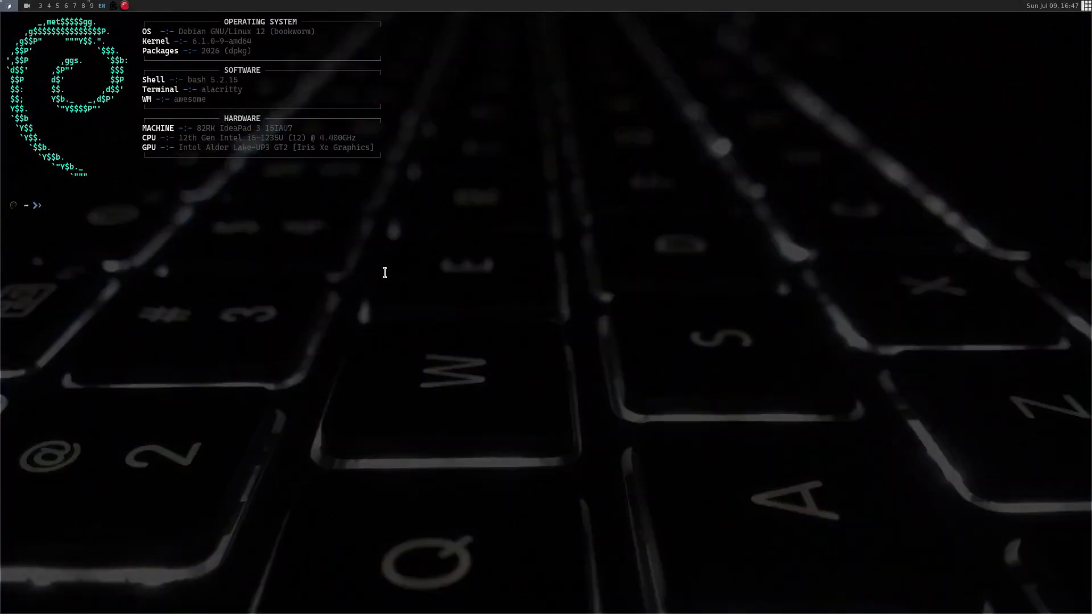
mouse_move(246, 148)
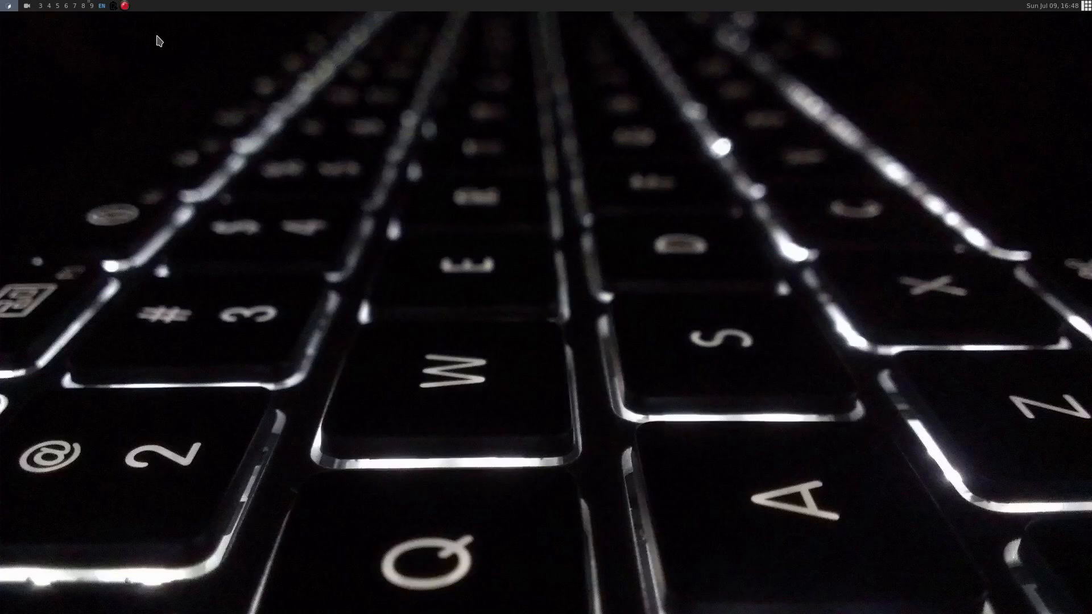
mouse_move(414, 192)
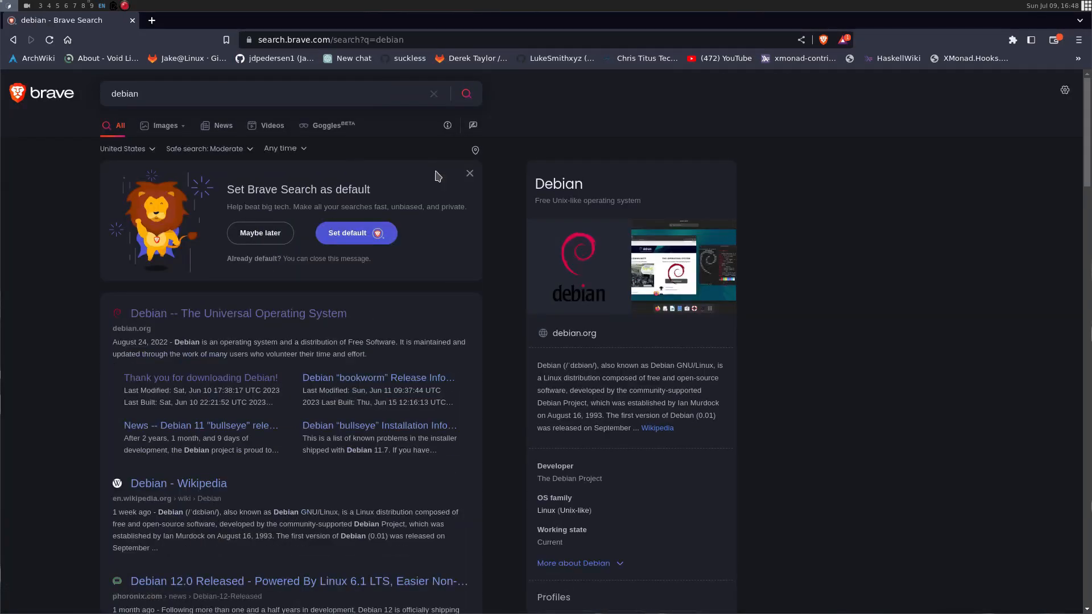
Open the 'Debian -- The Universal Operating System' result and reach the bookworm netinst download page.
click(221, 314)
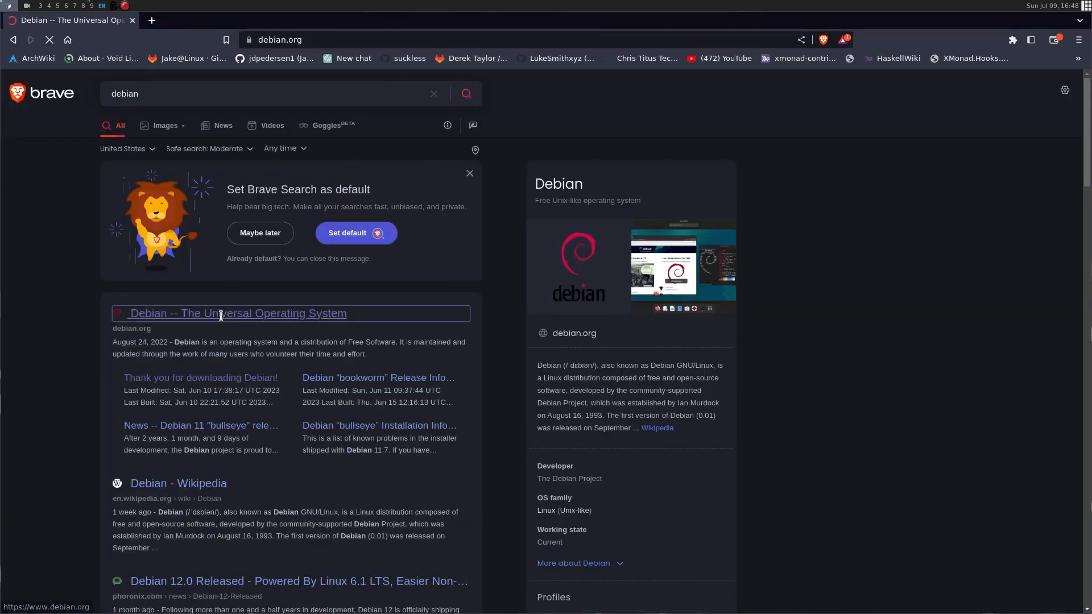
click(238, 313)
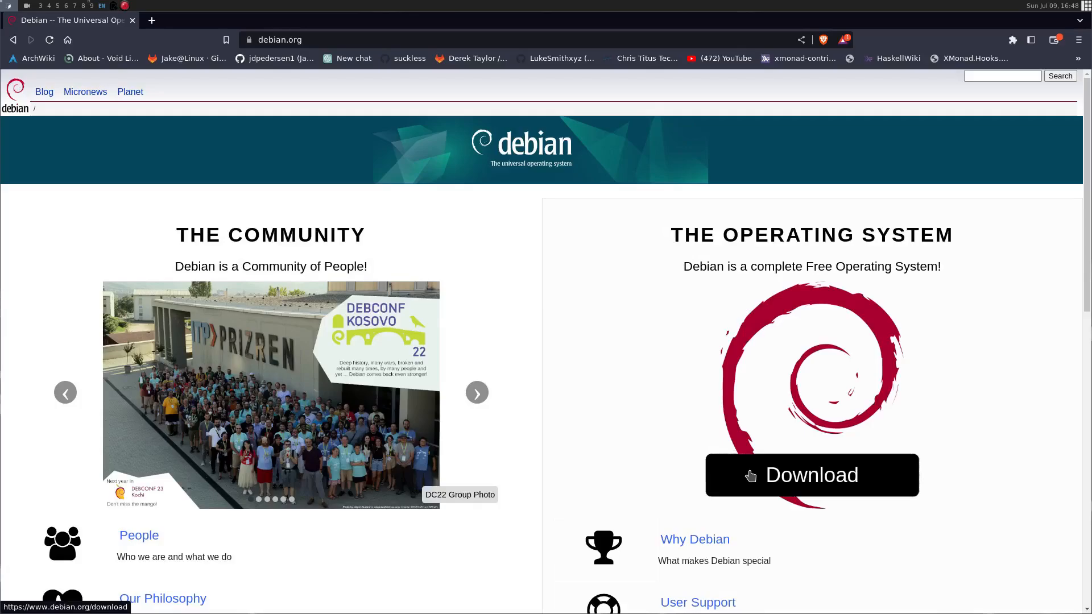
click(811, 475)
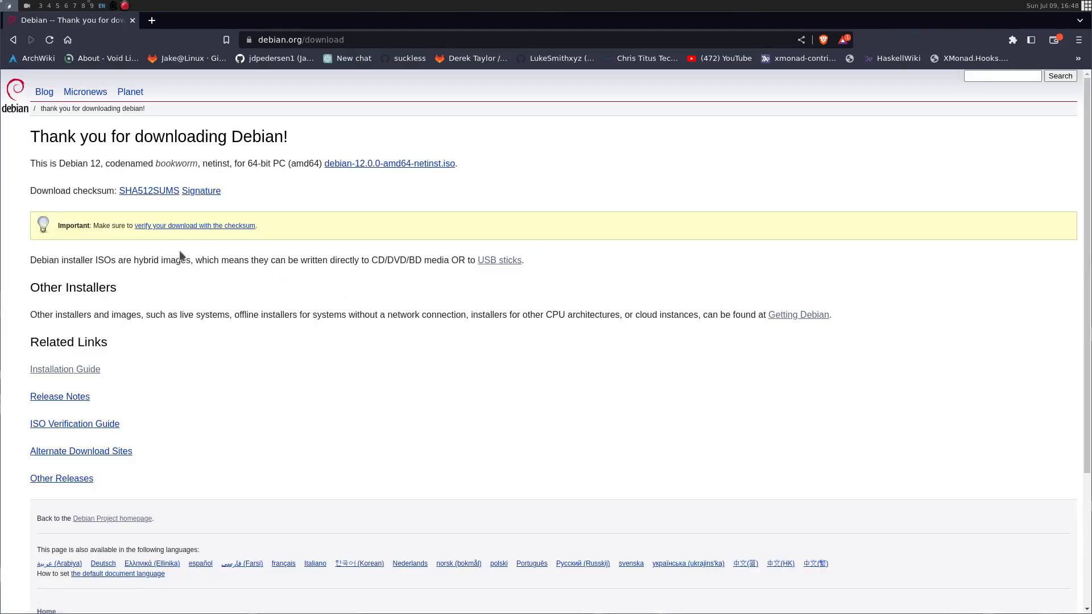
mouse_move(361, 210)
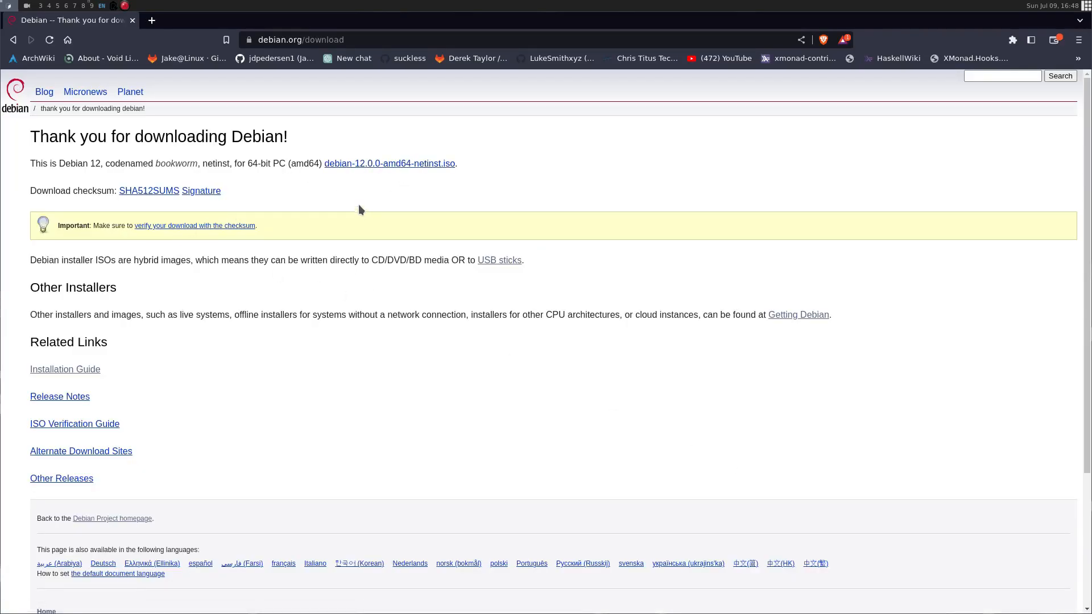
scroll(down, 3)
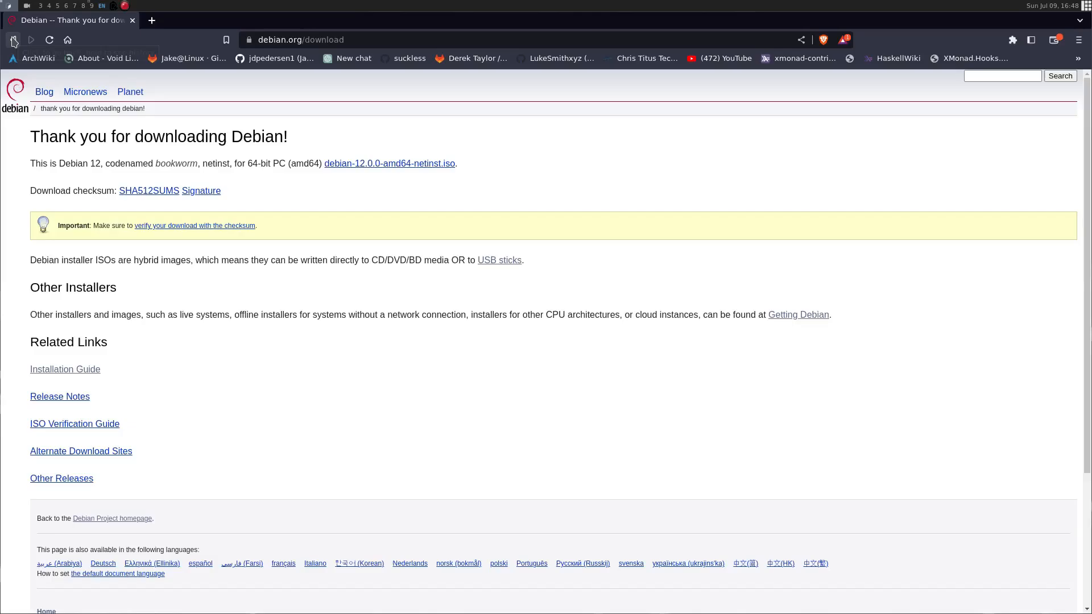
Go back to the debian.org homepage and open the Getting Debian installation options page.
click(13, 40)
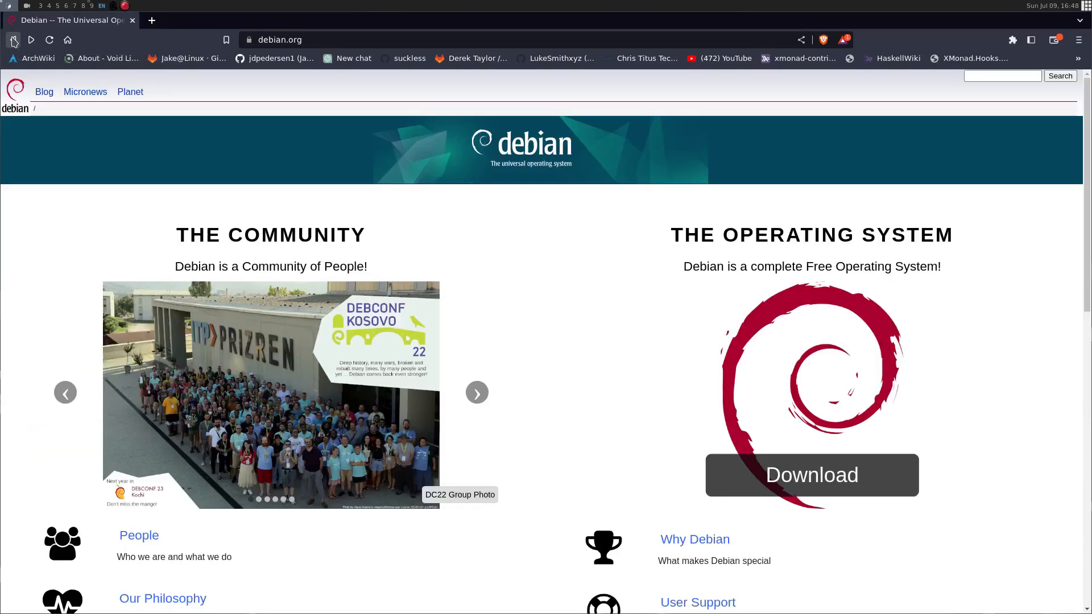
mouse_move(703, 416)
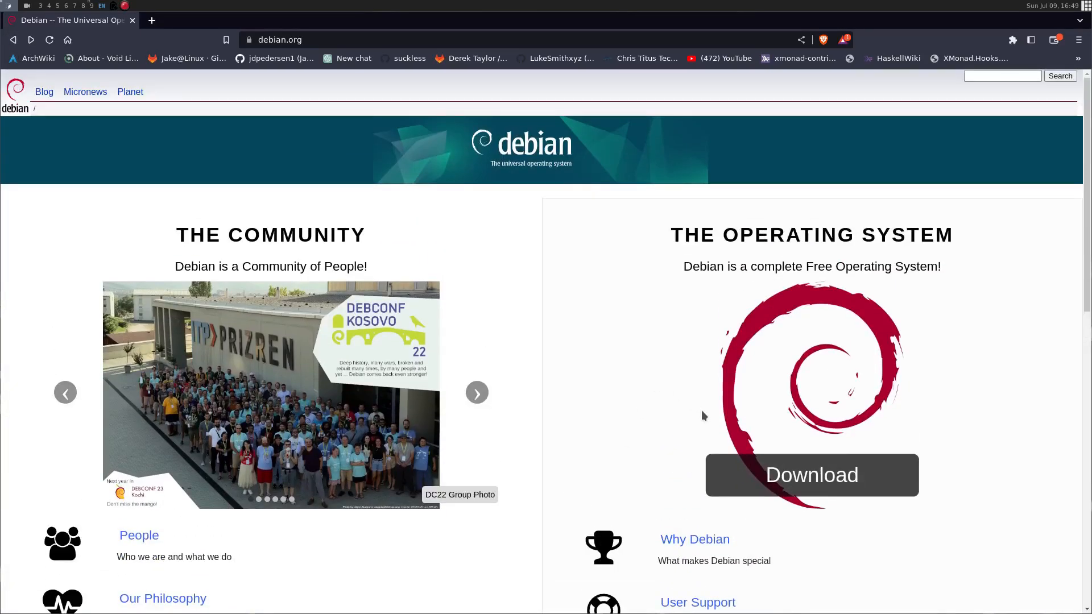
scroll(down, 3)
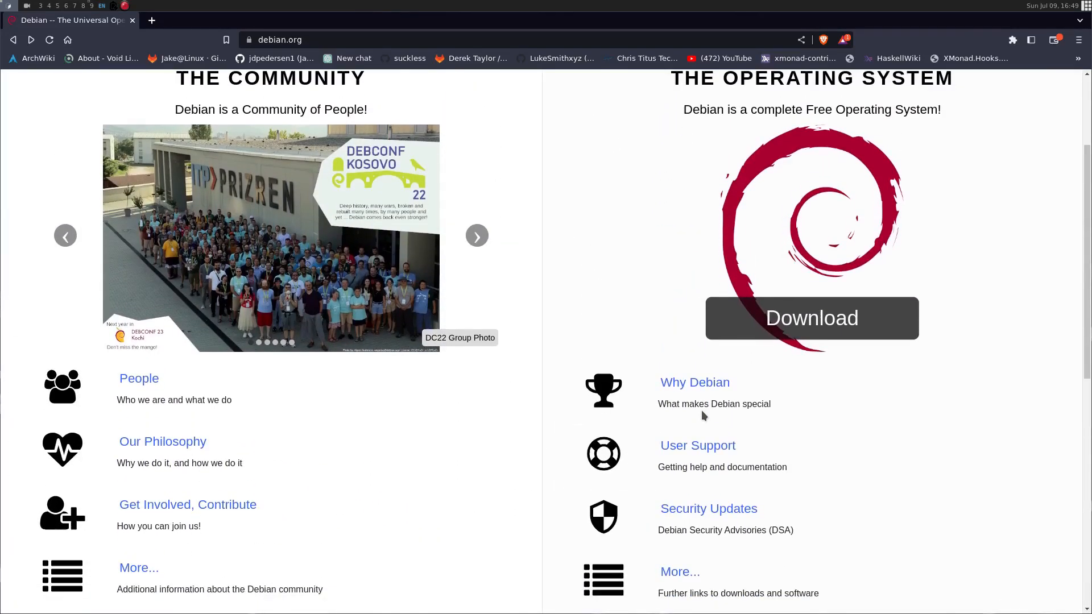
scroll(down, 3)
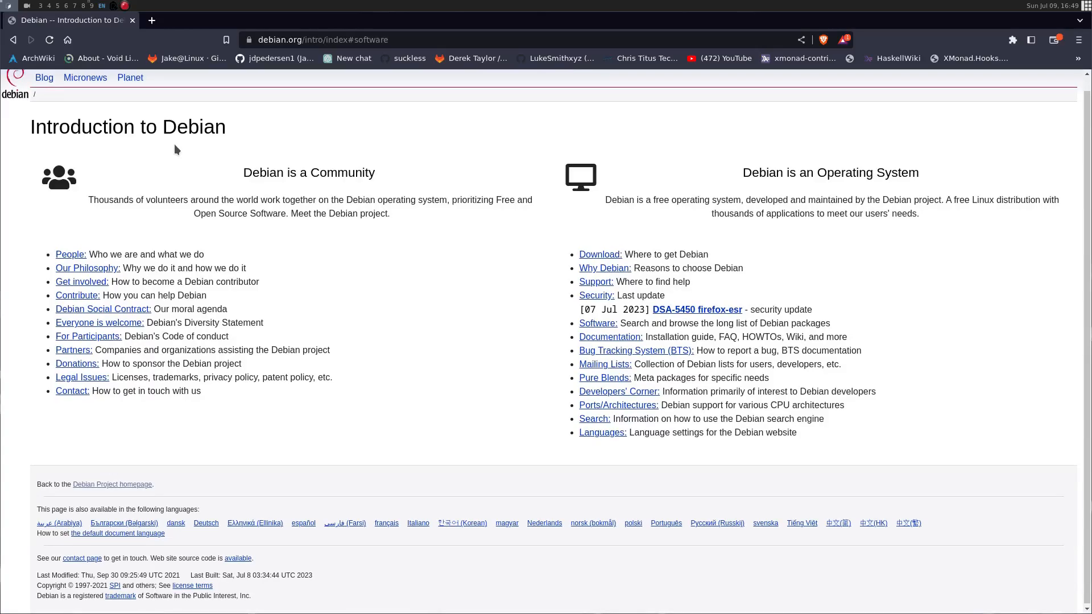
click(599, 253)
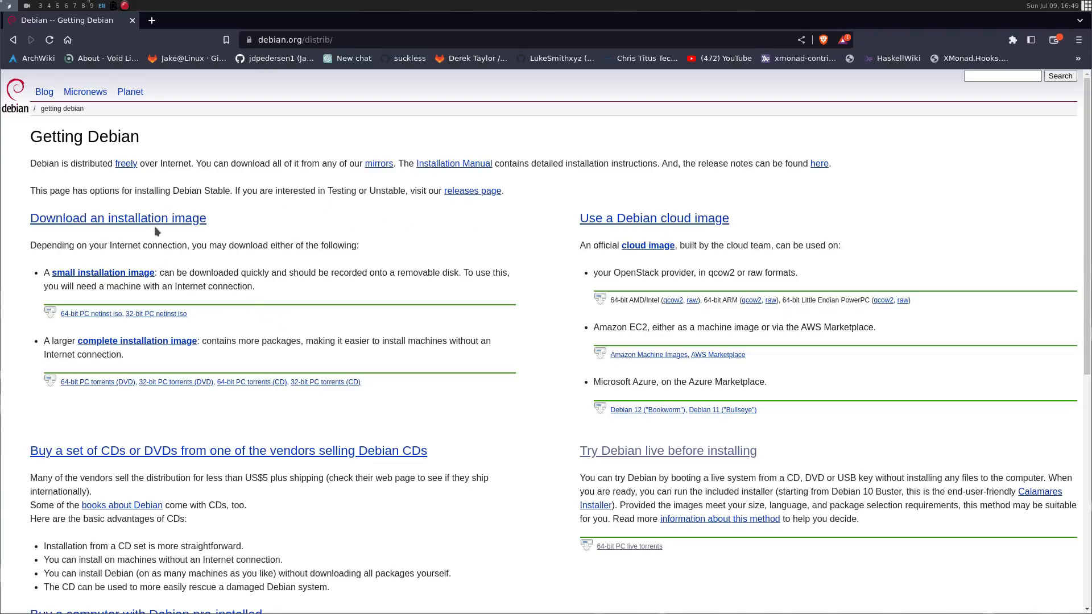
mouse_move(154, 227)
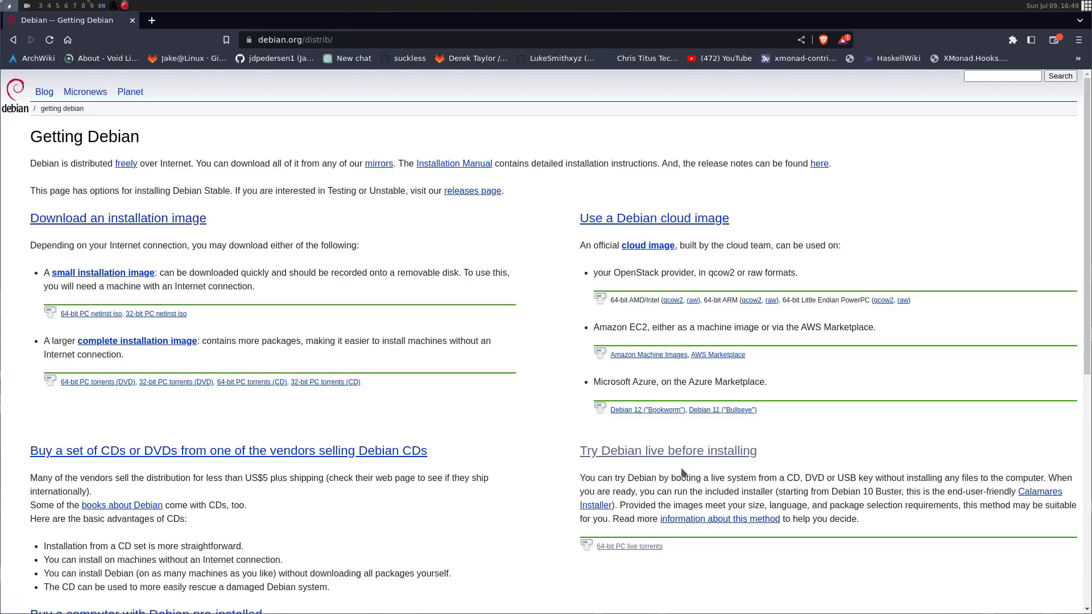
Open 'Try Debian live before installing' and follow the amd64 DVD/USB live ISO link.
click(668, 451)
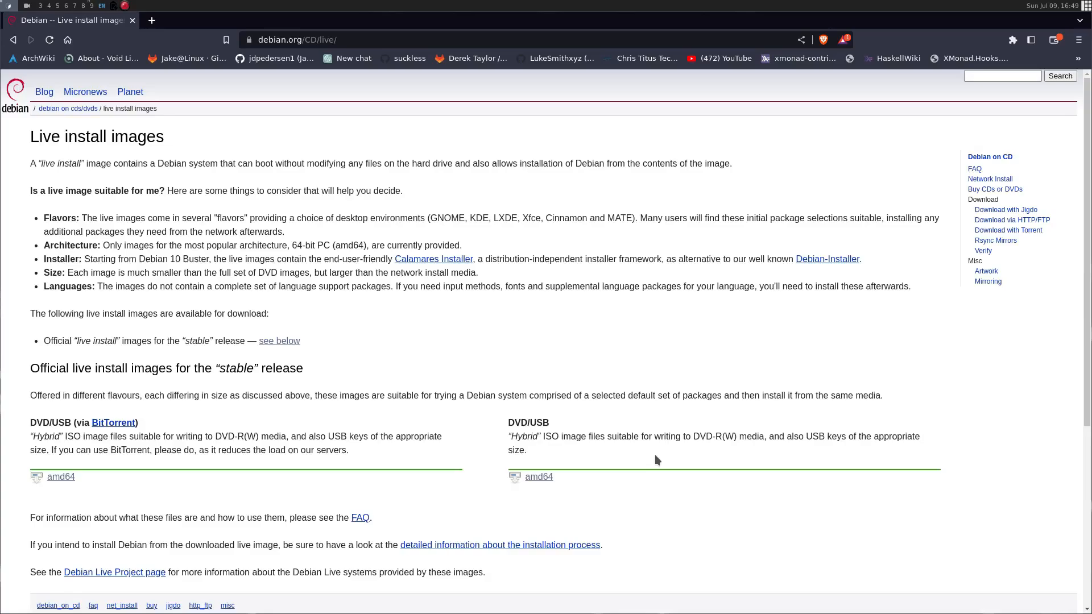
scroll(down, 3)
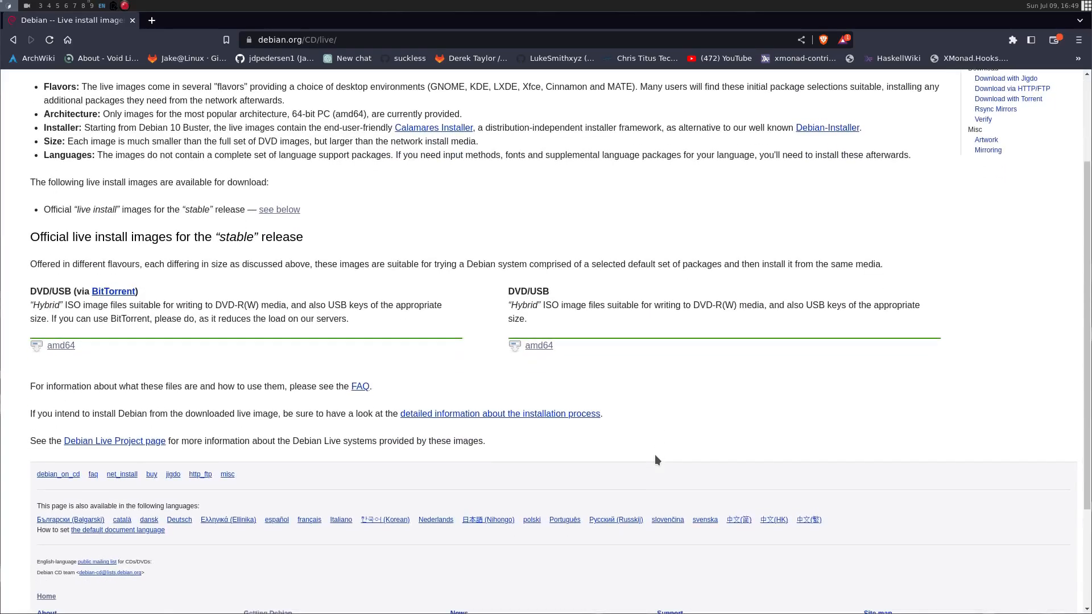
mouse_move(140, 299)
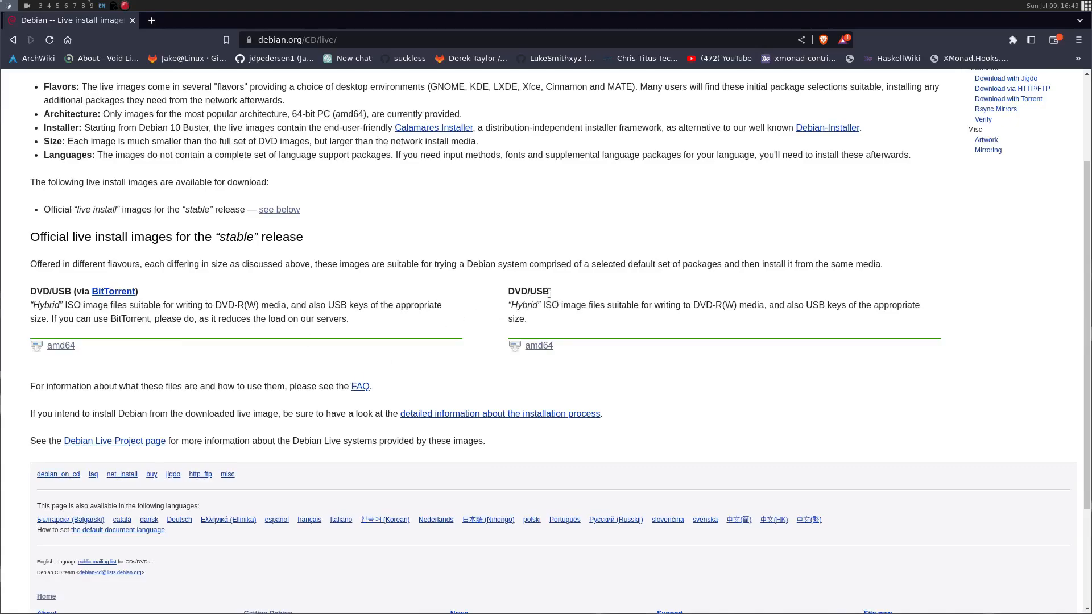
mouse_move(699, 341)
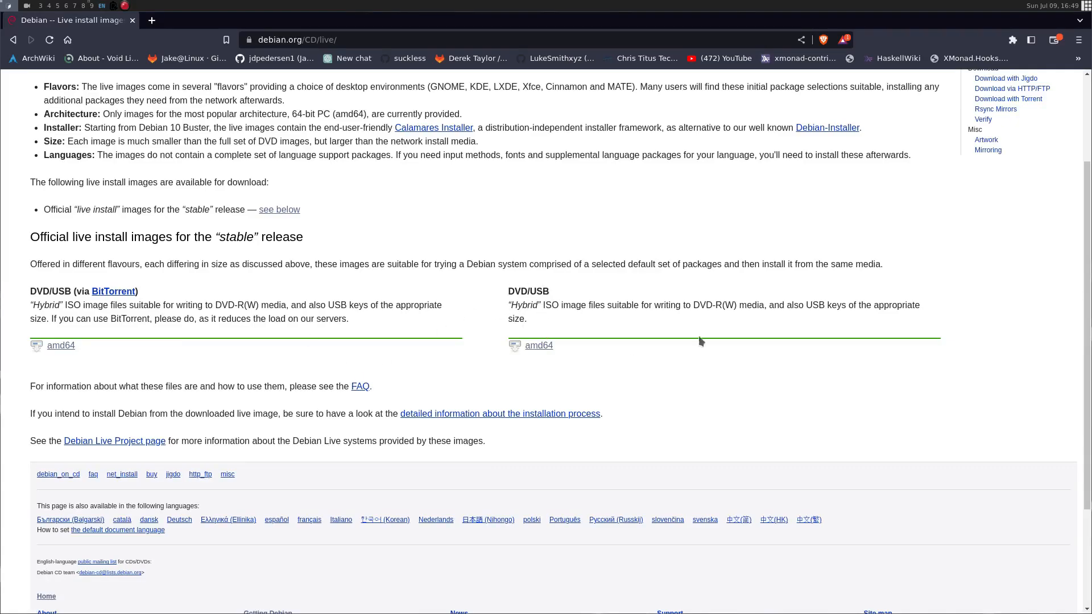
mouse_move(532, 350)
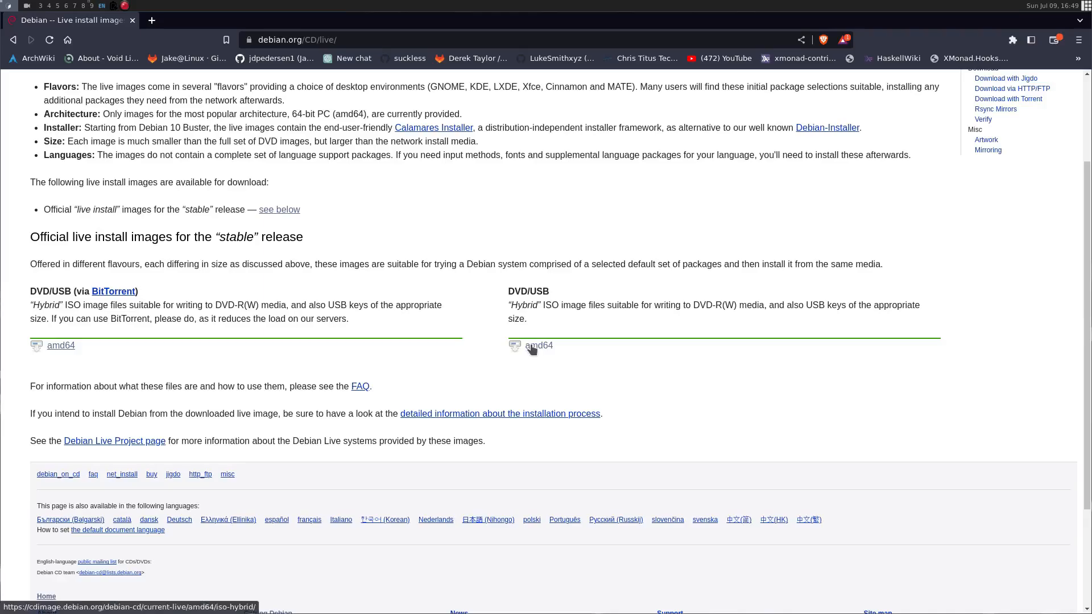
click(539, 345)
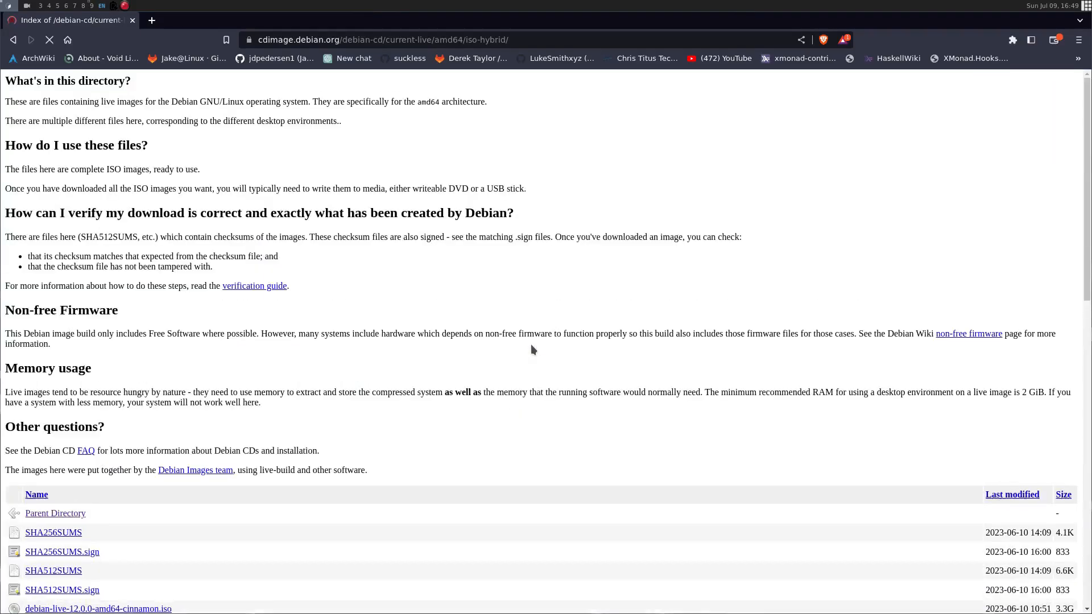
scroll(down, 3)
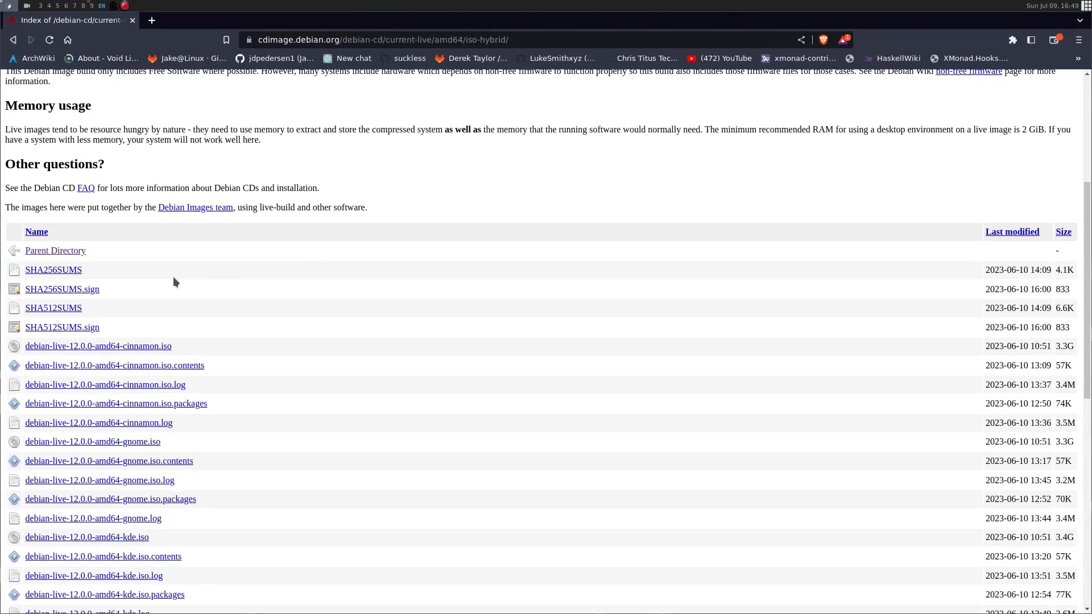
scroll(down, 3)
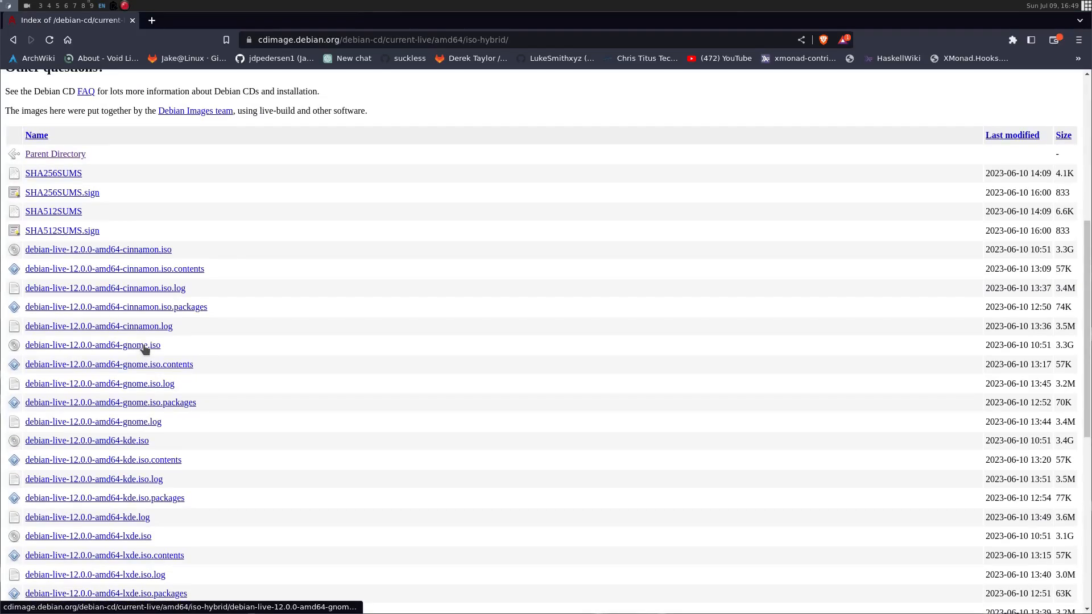
scroll(down, 3)
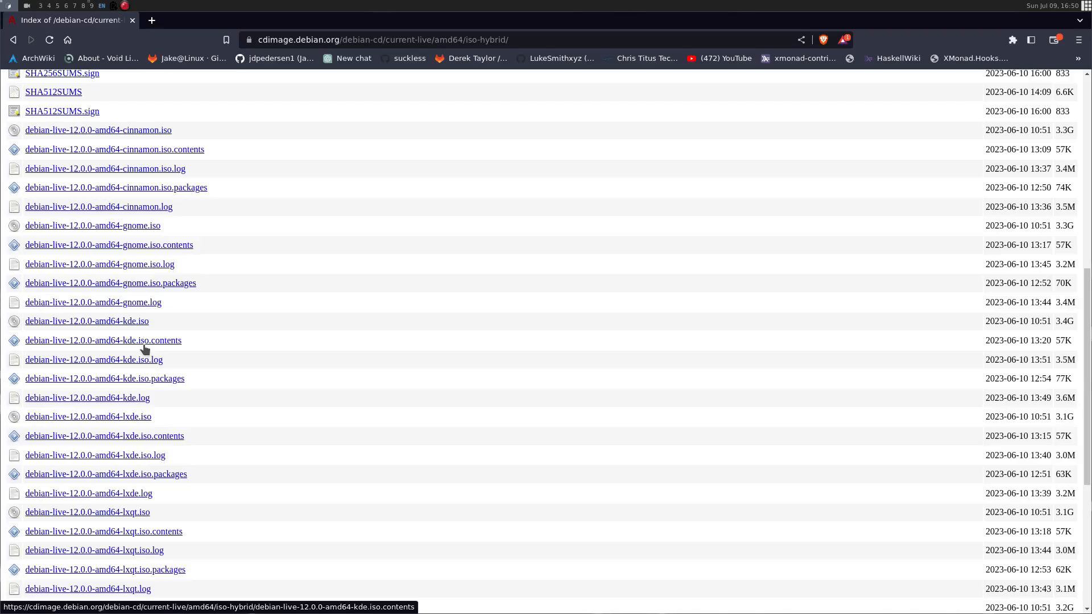
scroll(down, 3)
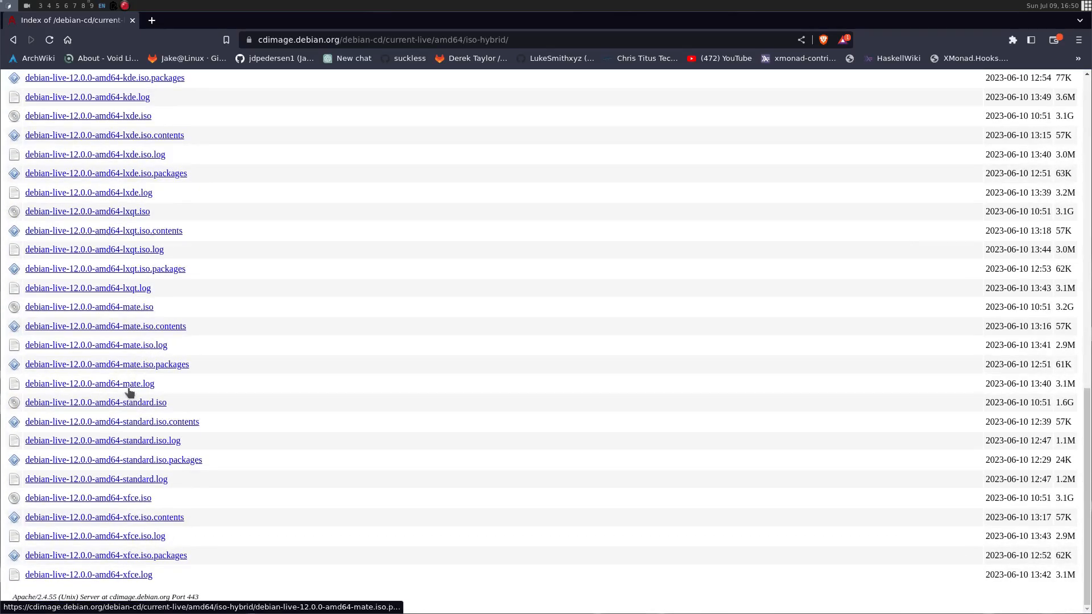
mouse_move(167, 452)
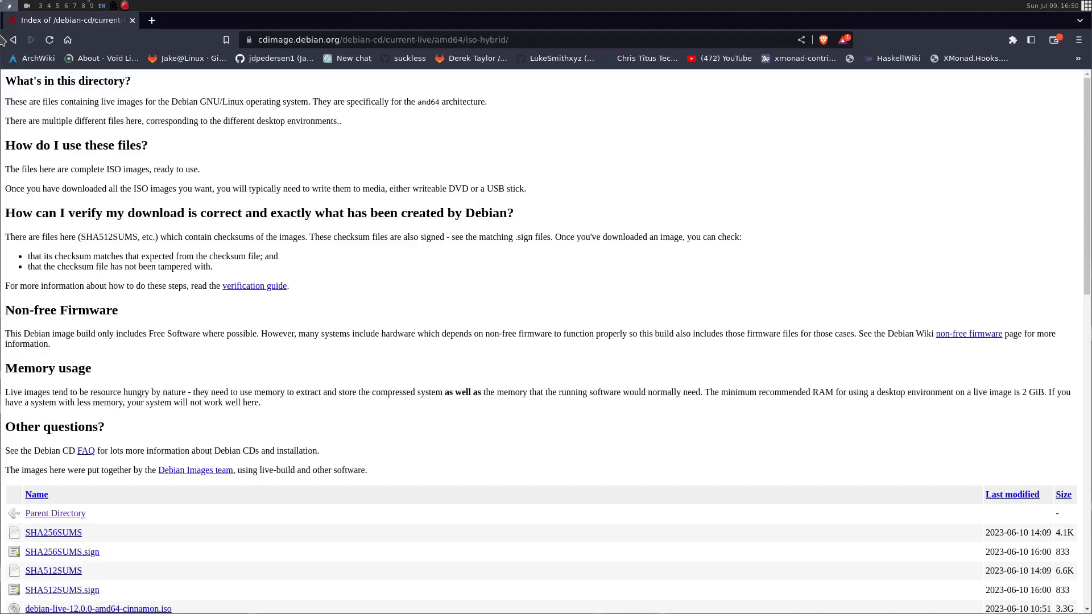
Return to debian.org, open Download, and follow the Installation Guide related link.
click(13, 40)
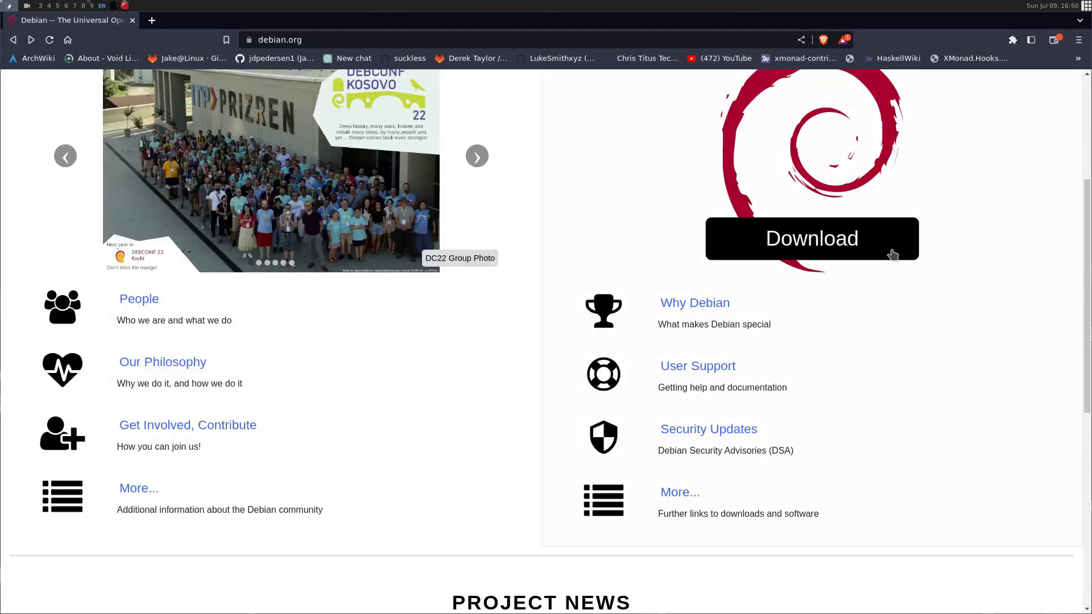
click(812, 238)
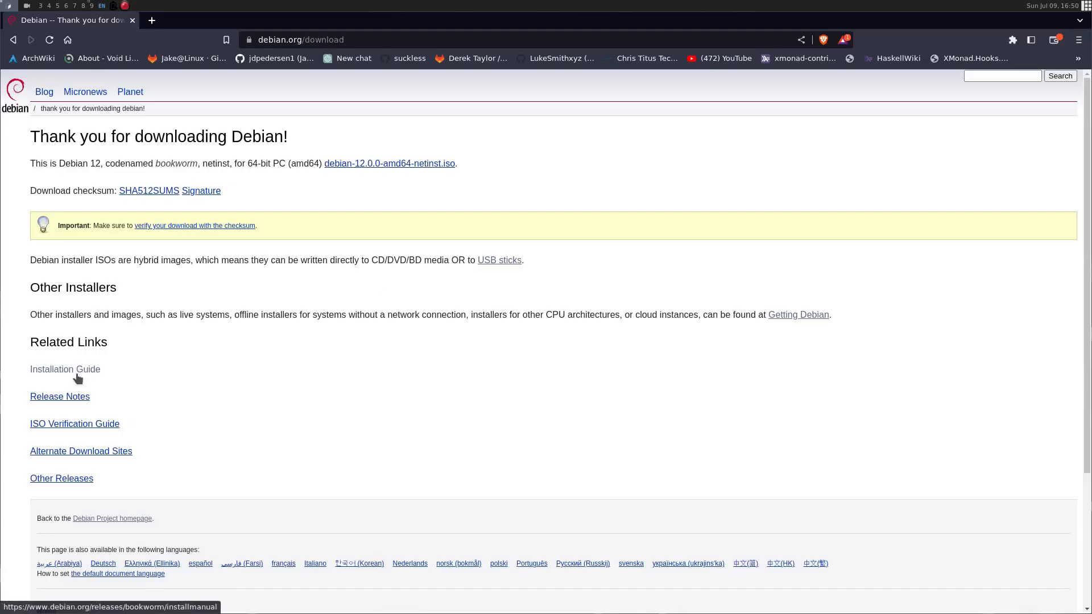
click(65, 369)
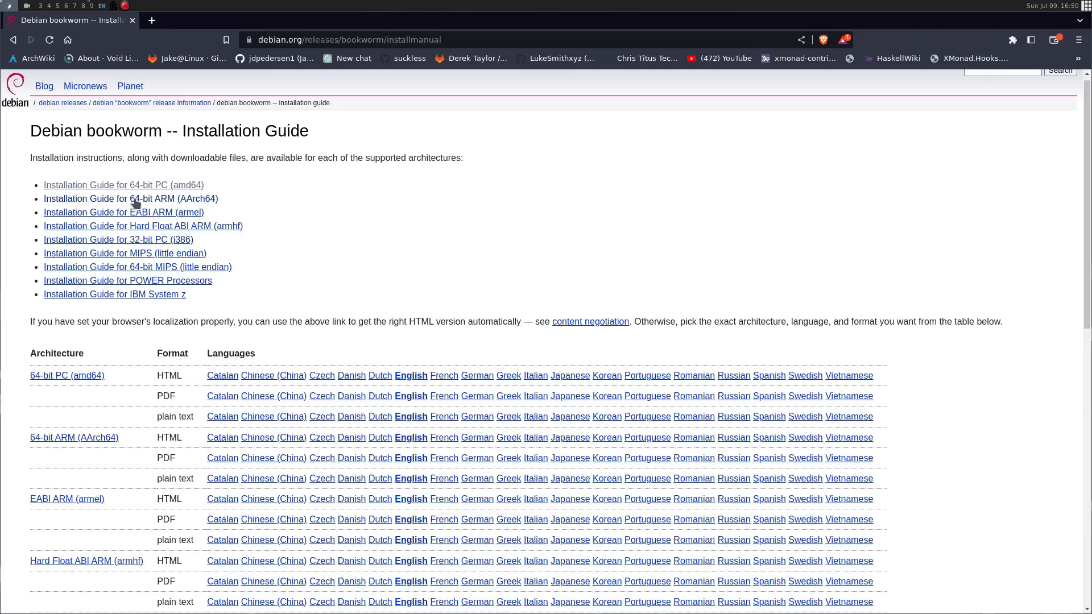
Open the 64-bit PC (amd64) installation guide and scroll through its table of contents.
click(123, 185)
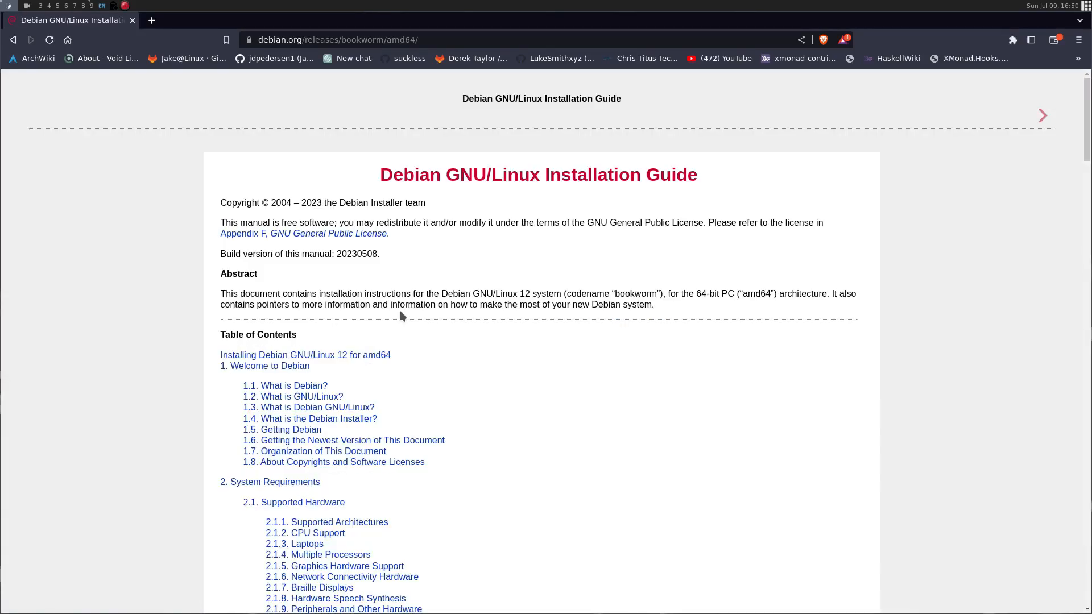
scroll(down, 3)
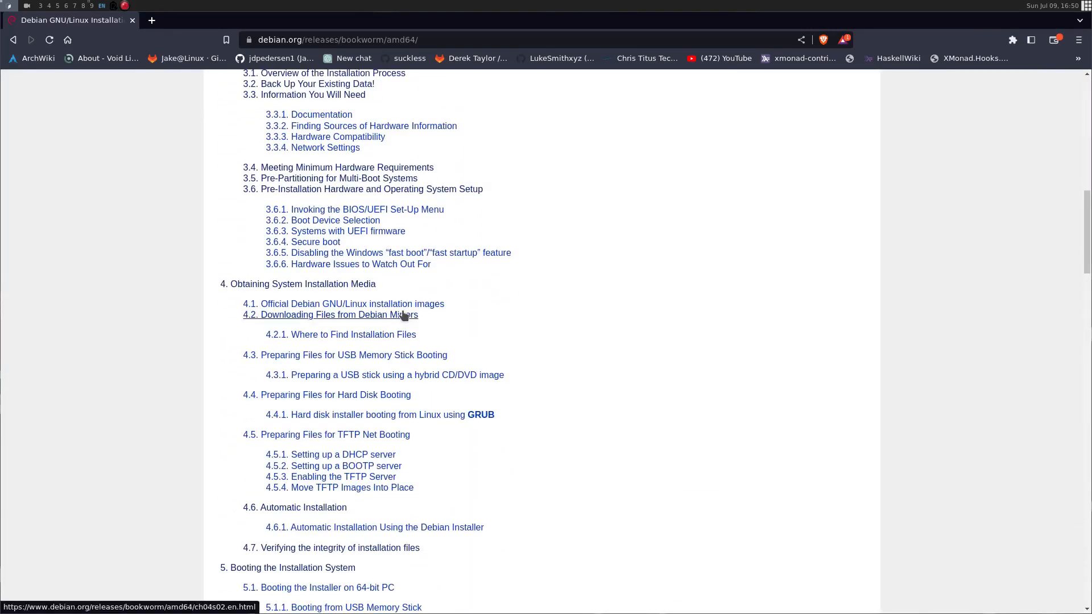
scroll(down, 3)
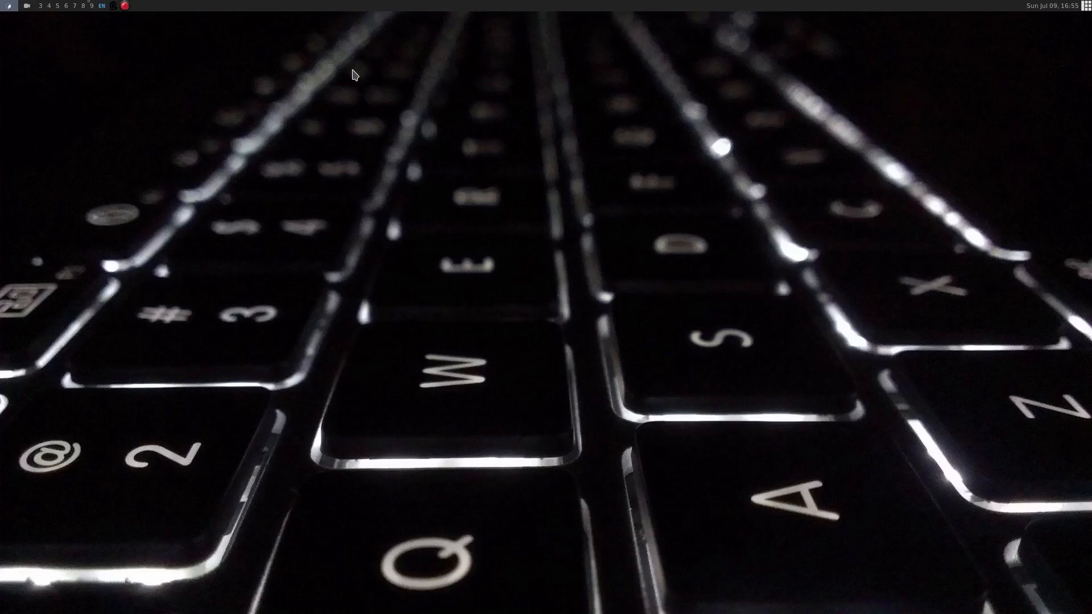
right_click(353, 75)
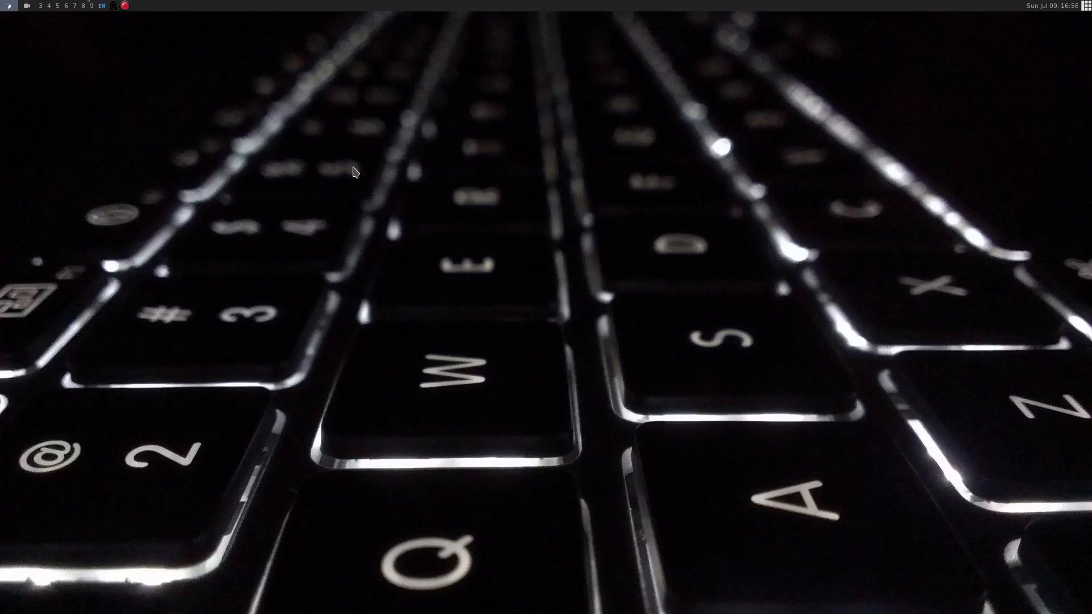
mouse_move(1062, 21)
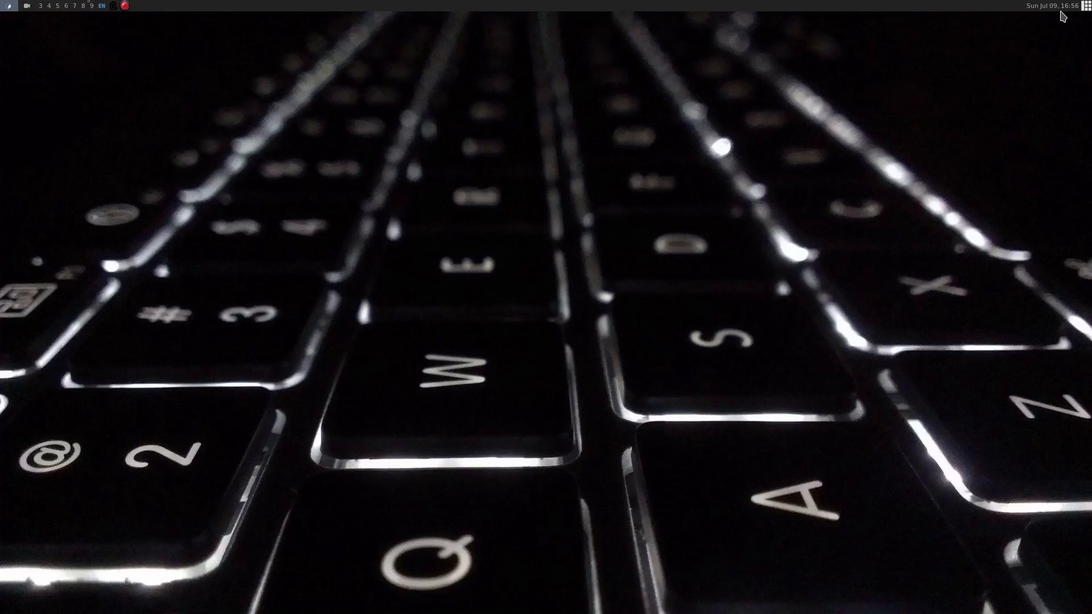
mouse_move(1087, 6)
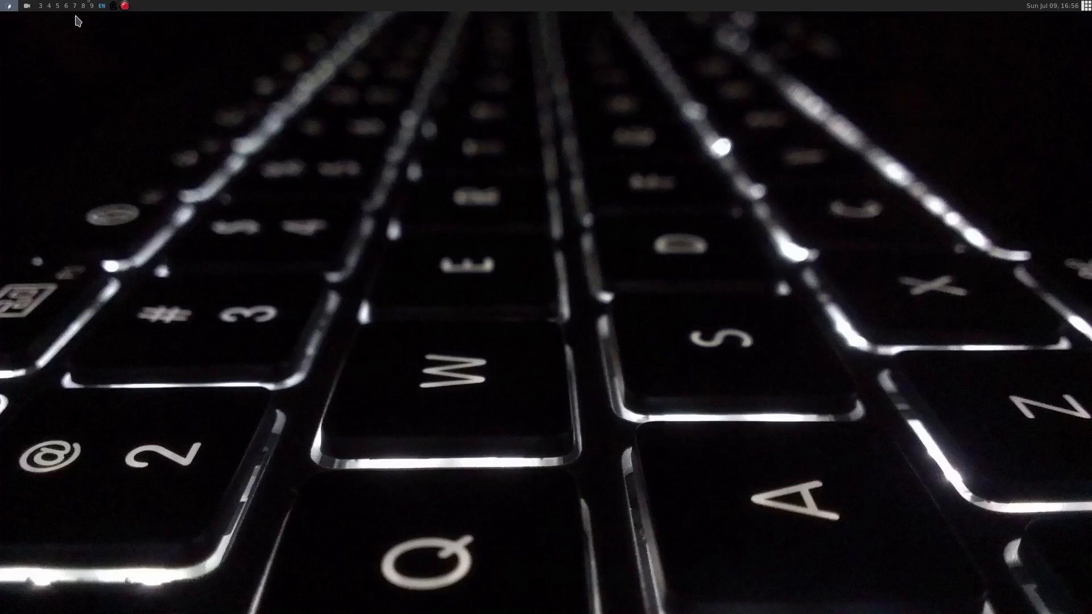
mouse_move(151, 17)
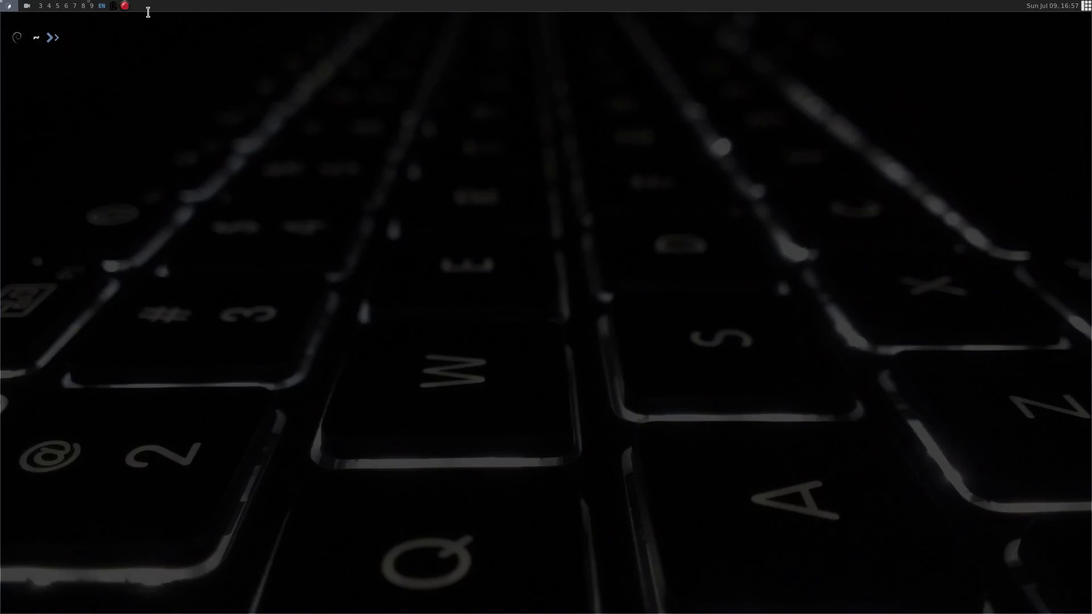
Change into ~/.config/awesome and open rc.lua in vim.
text(cd awesome)
text(ls)
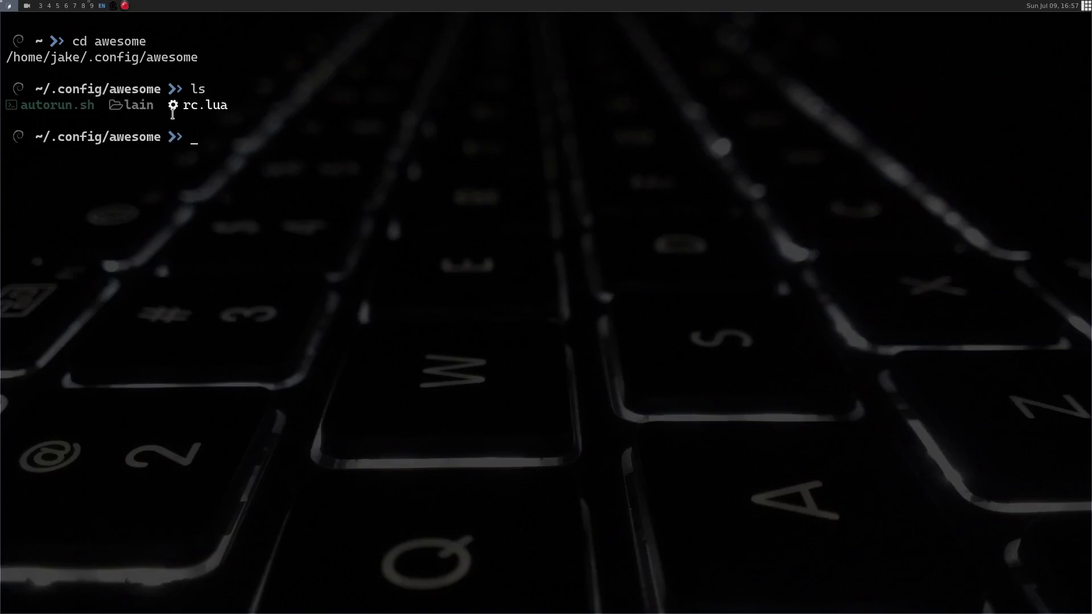
mouse_move(195, 112)
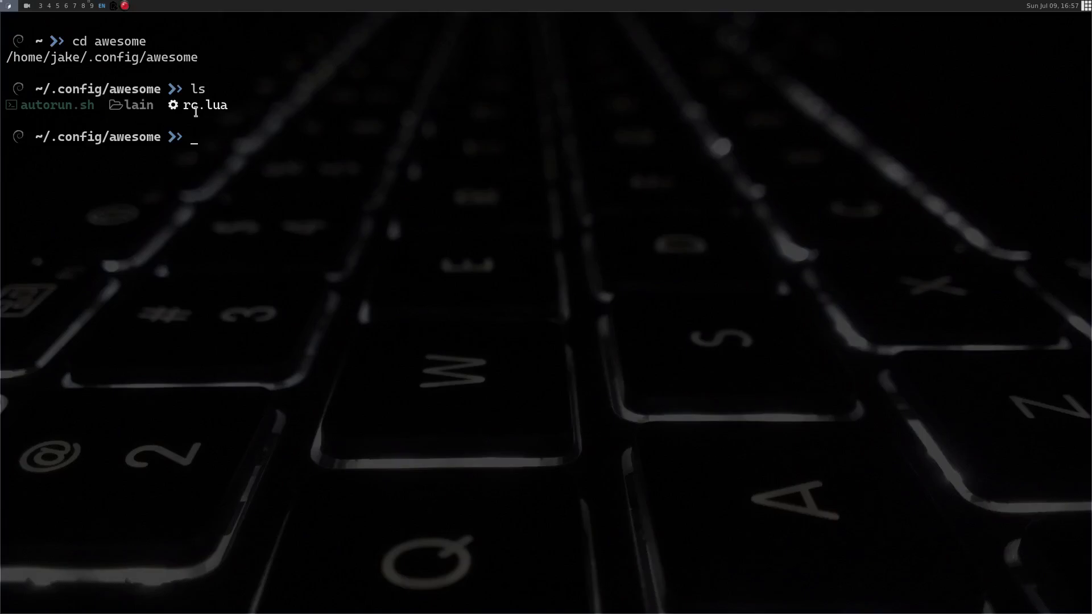
mouse_move(228, 145)
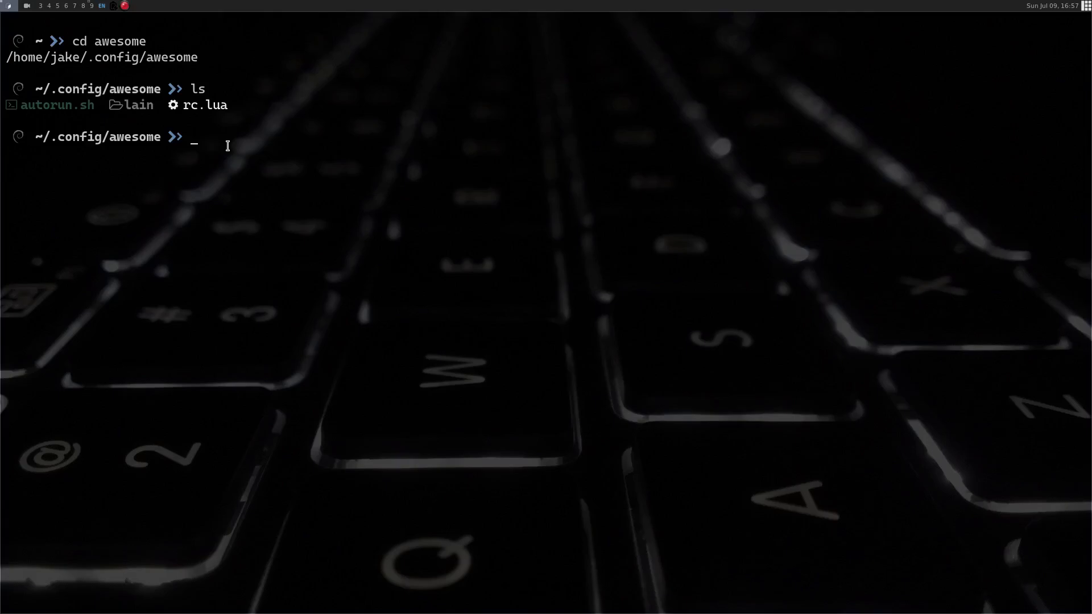
text(vim rm)
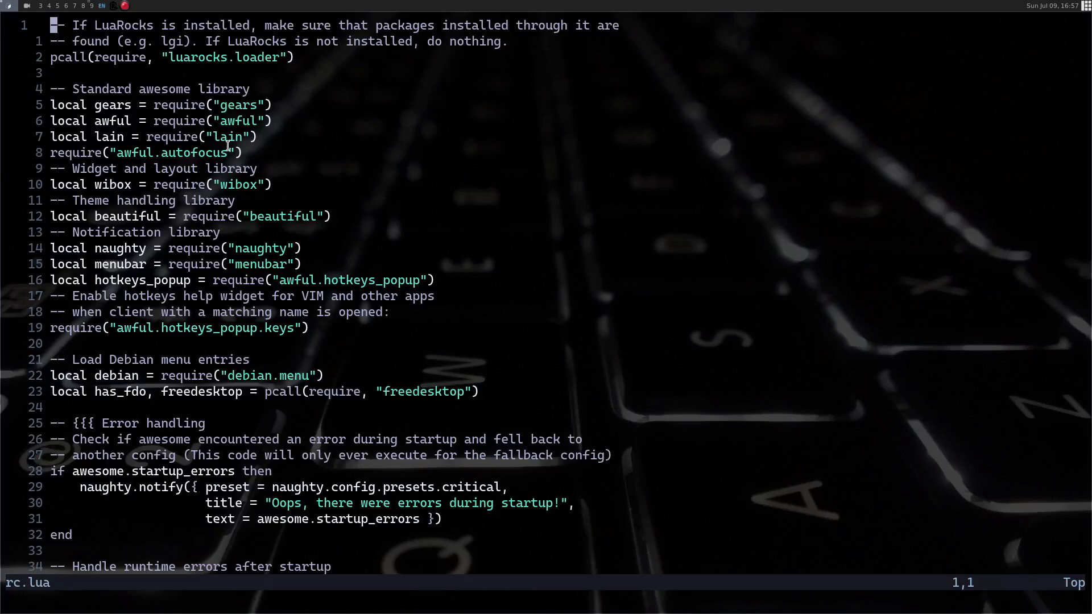
Jump to the end of rc.lua to view gaps, focus signals and autostart commands.
key(G)
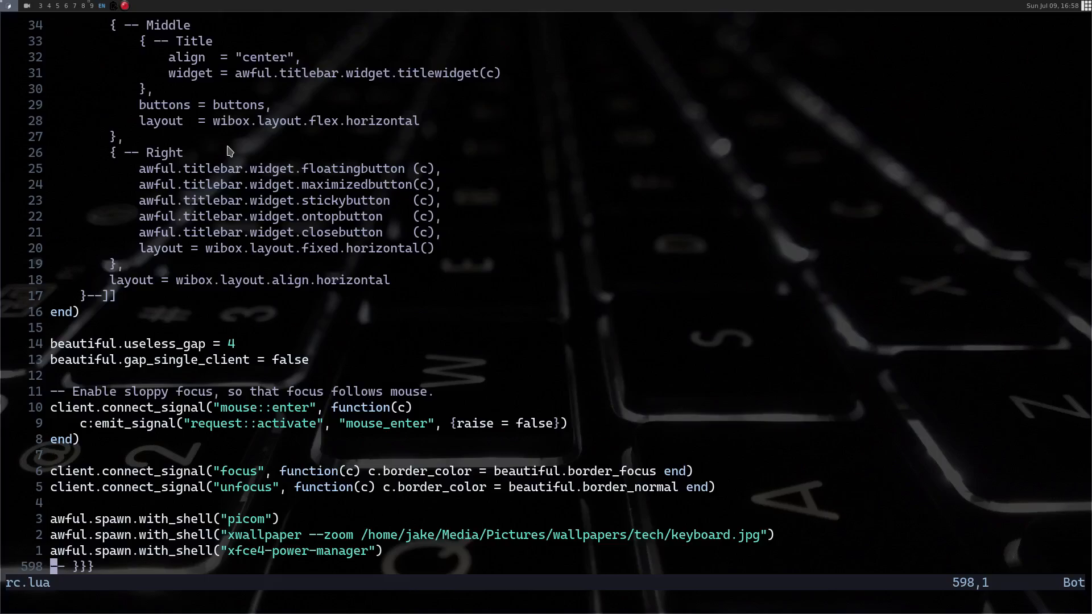
mouse_move(216, 237)
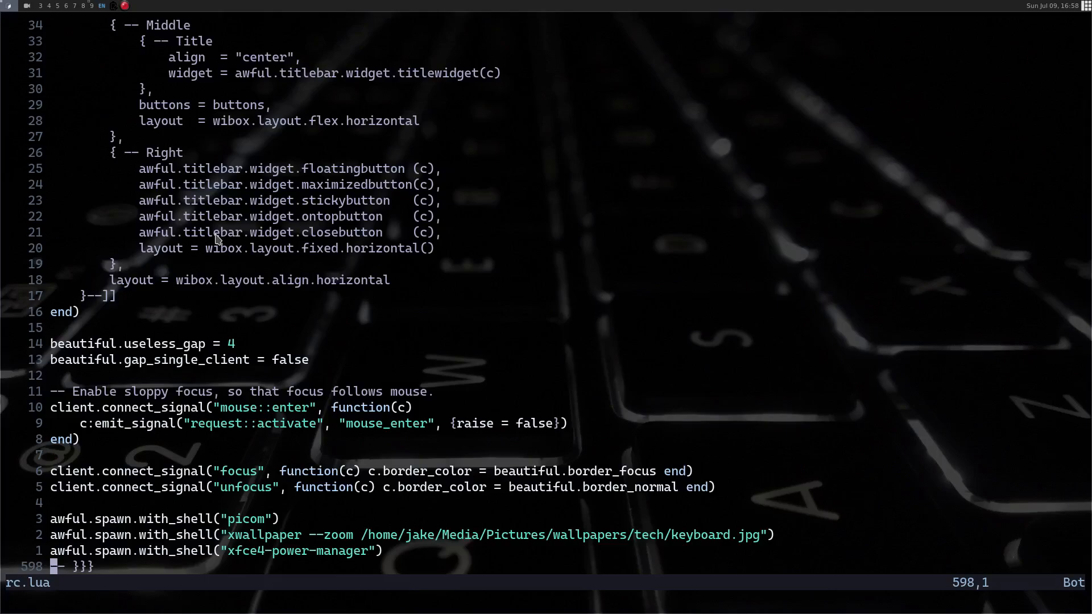
mouse_move(641, 239)
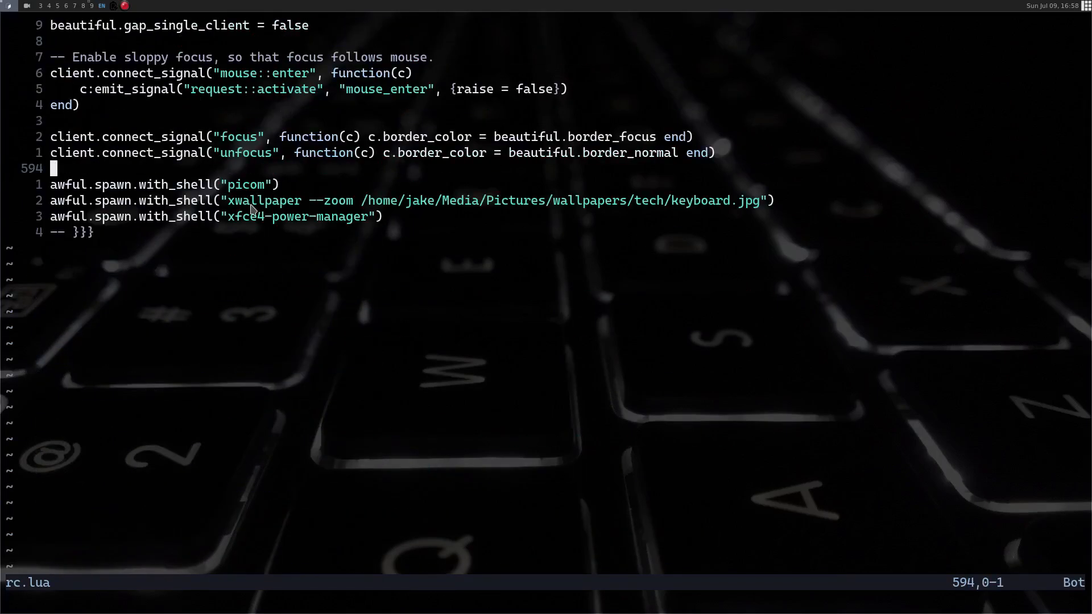
mouse_move(202, 207)
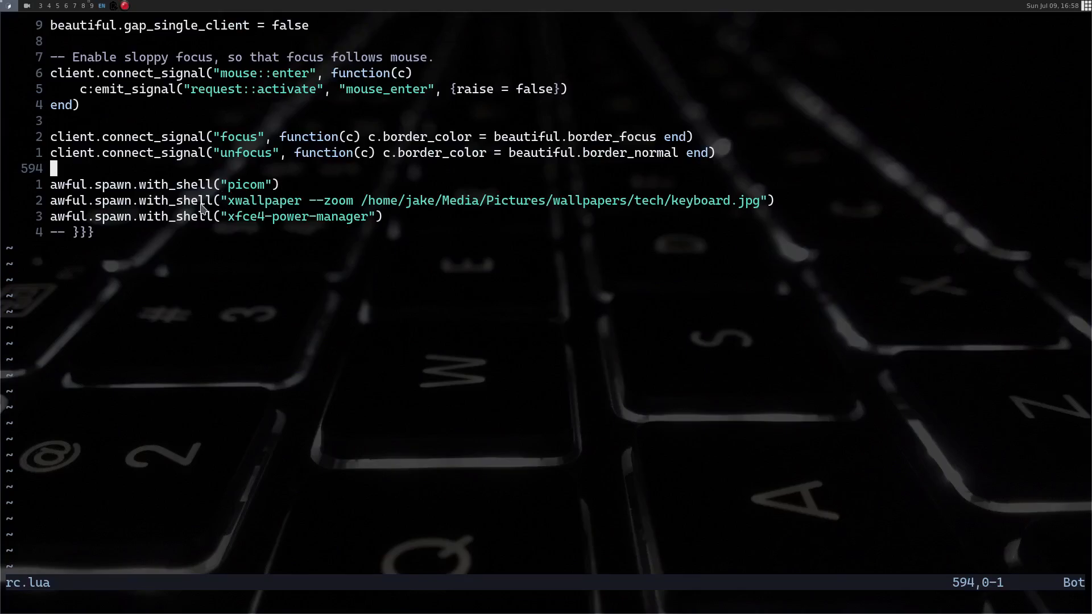
mouse_move(283, 237)
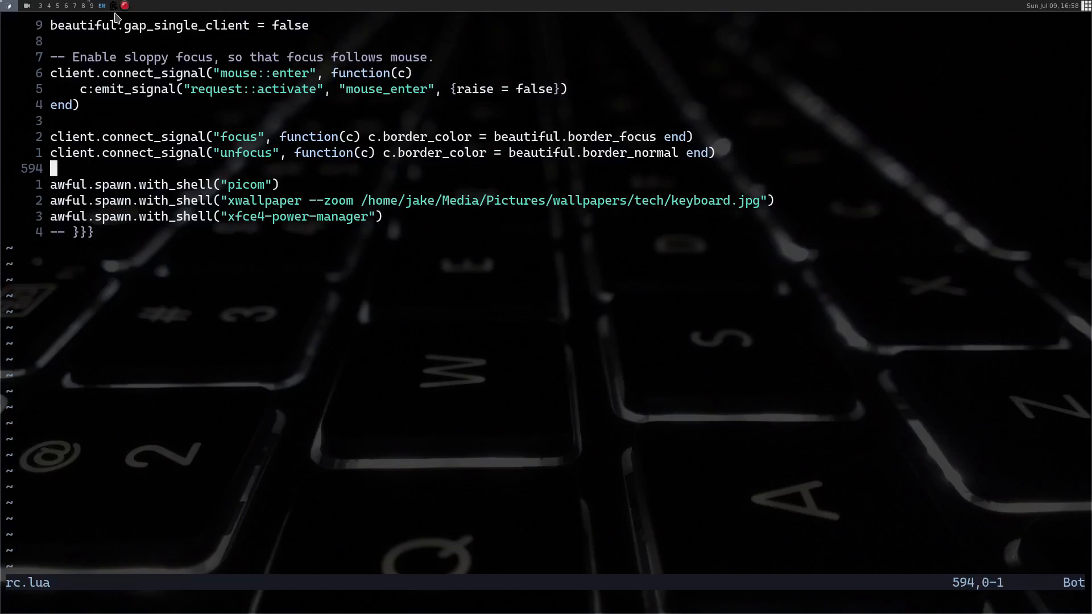
mouse_move(190, 7)
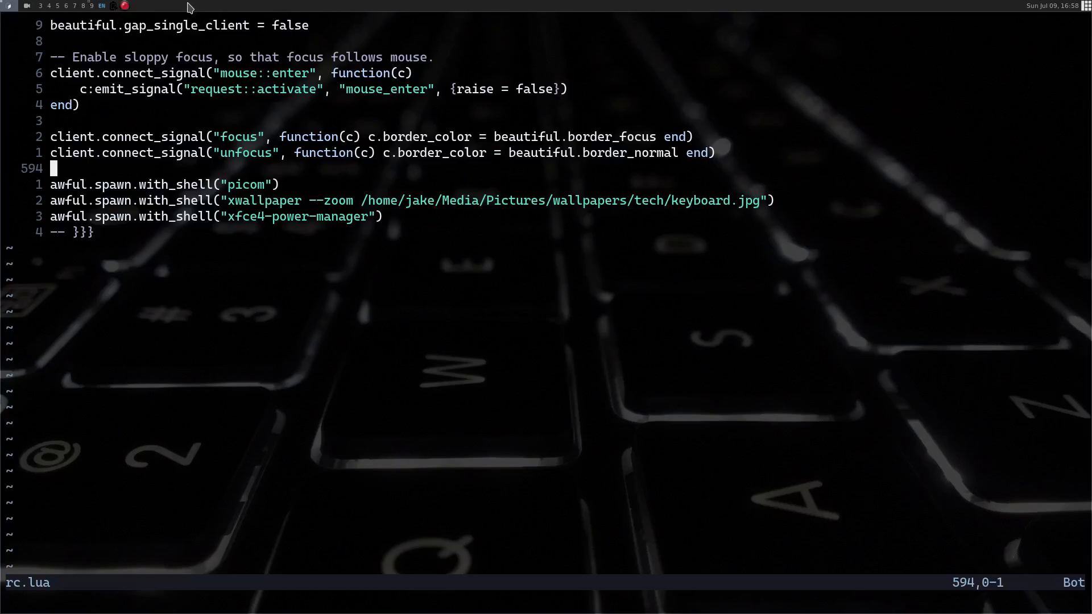
mouse_move(278, 13)
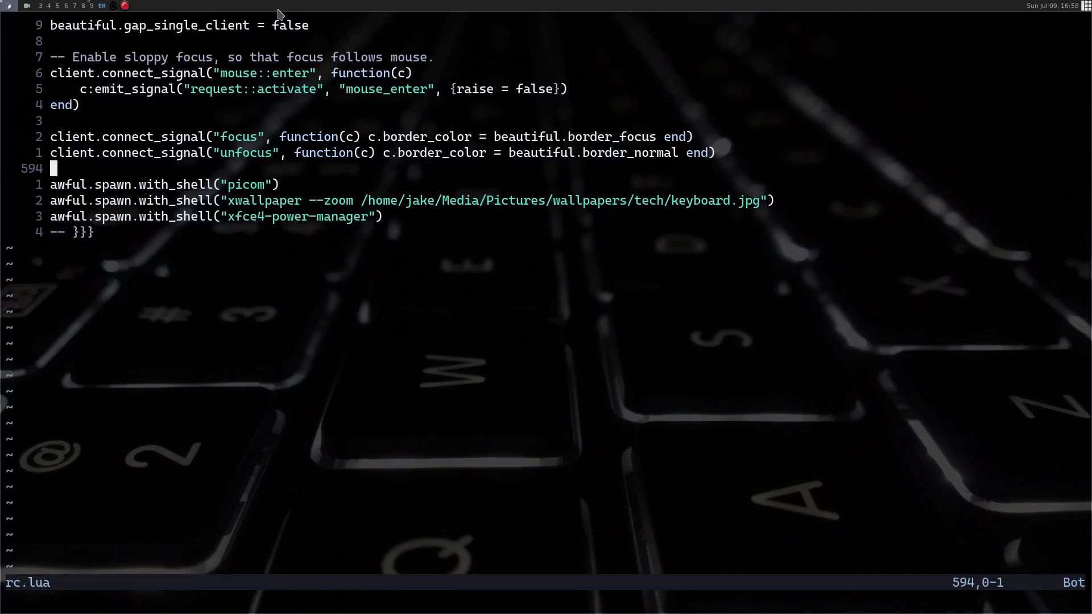
mouse_move(204, 211)
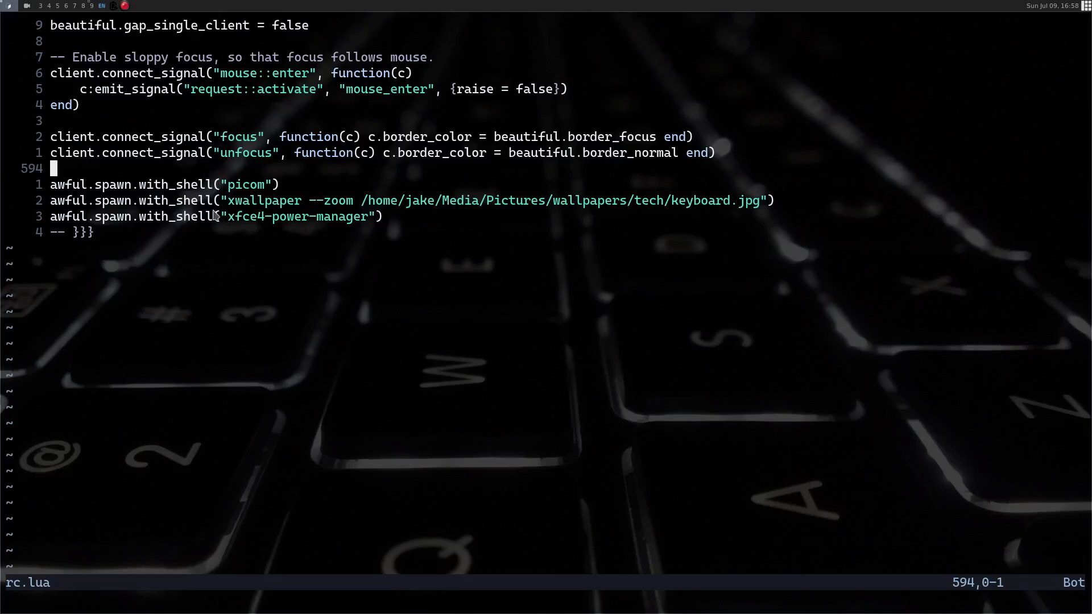
scroll(down, 3)
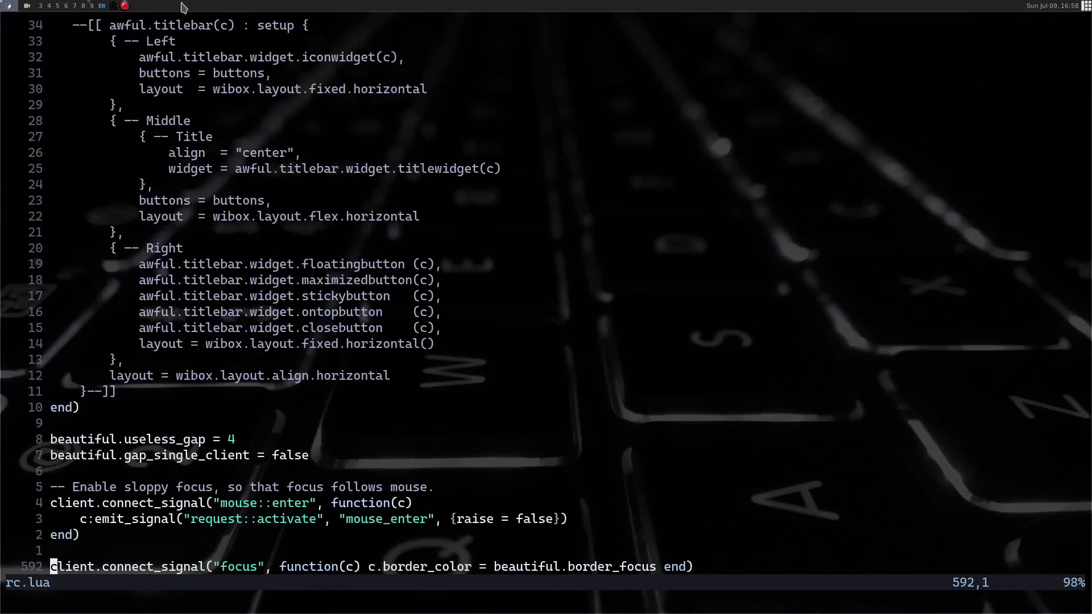
mouse_move(565, 11)
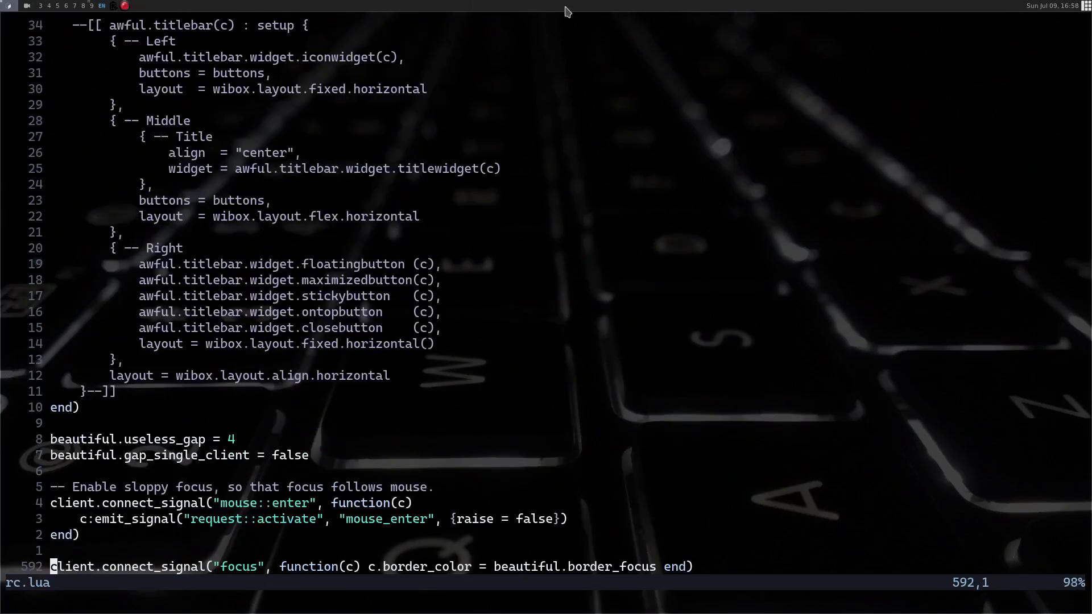
mouse_move(833, 13)
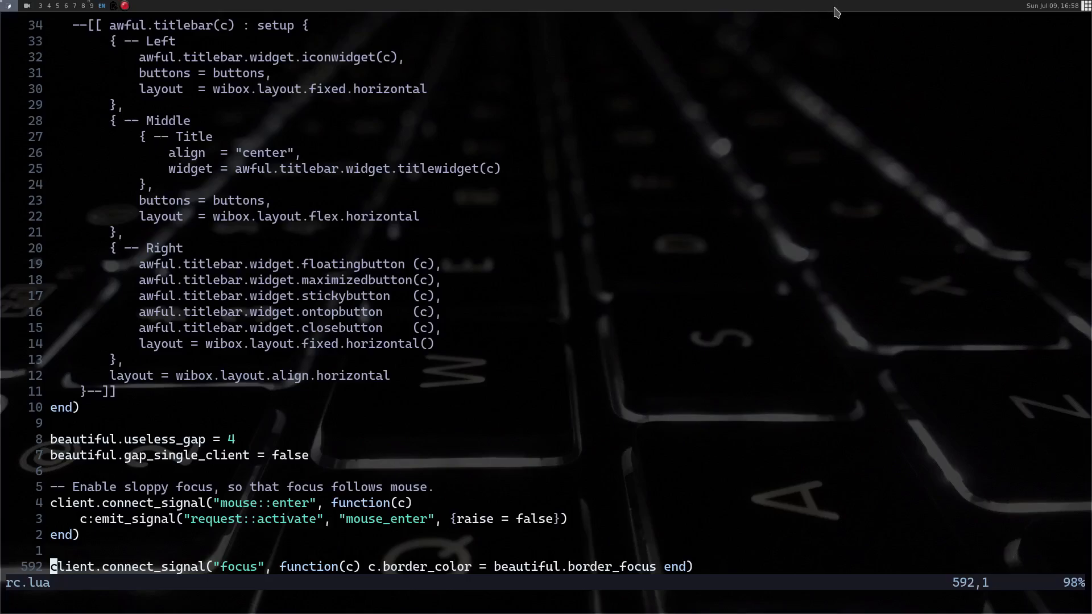
mouse_move(539, 17)
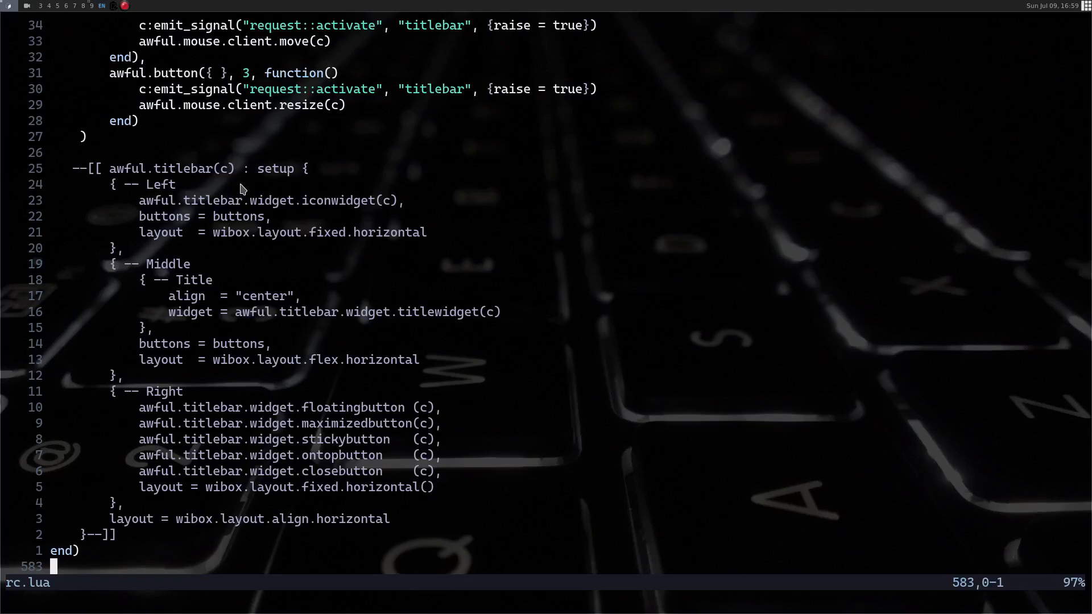
mouse_move(169, 374)
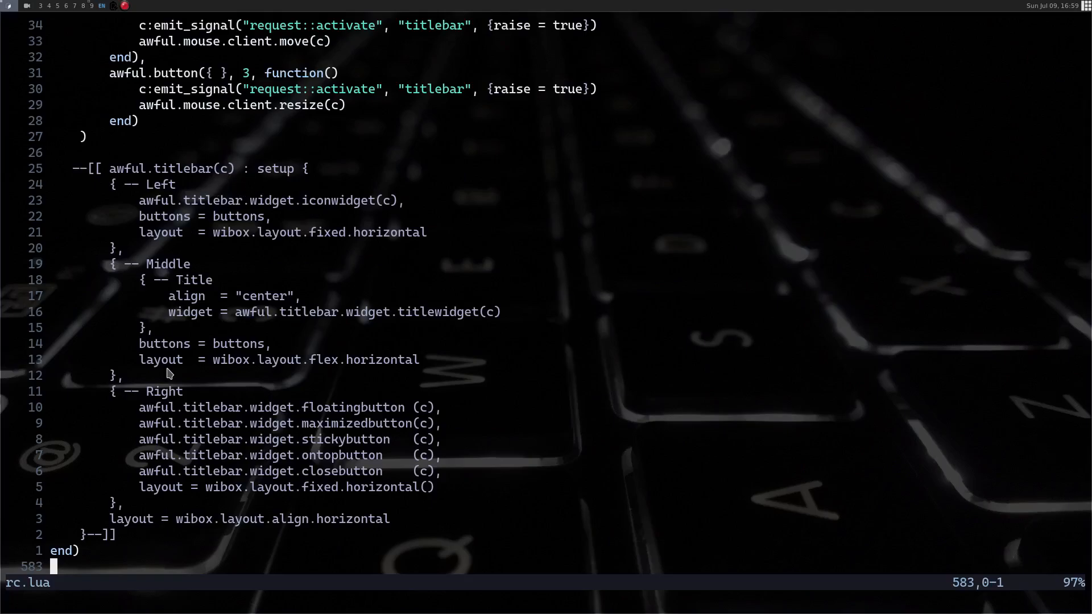
mouse_move(265, 135)
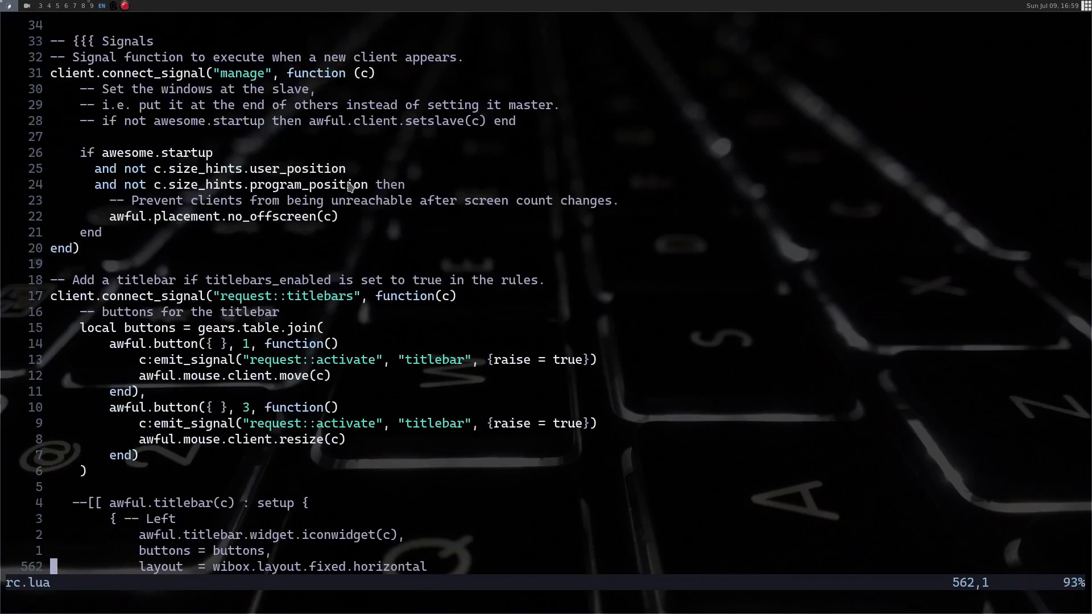
Search rc.lua for 'scratch' and scroll to the matching scratchpad code.
scroll(up, 3)
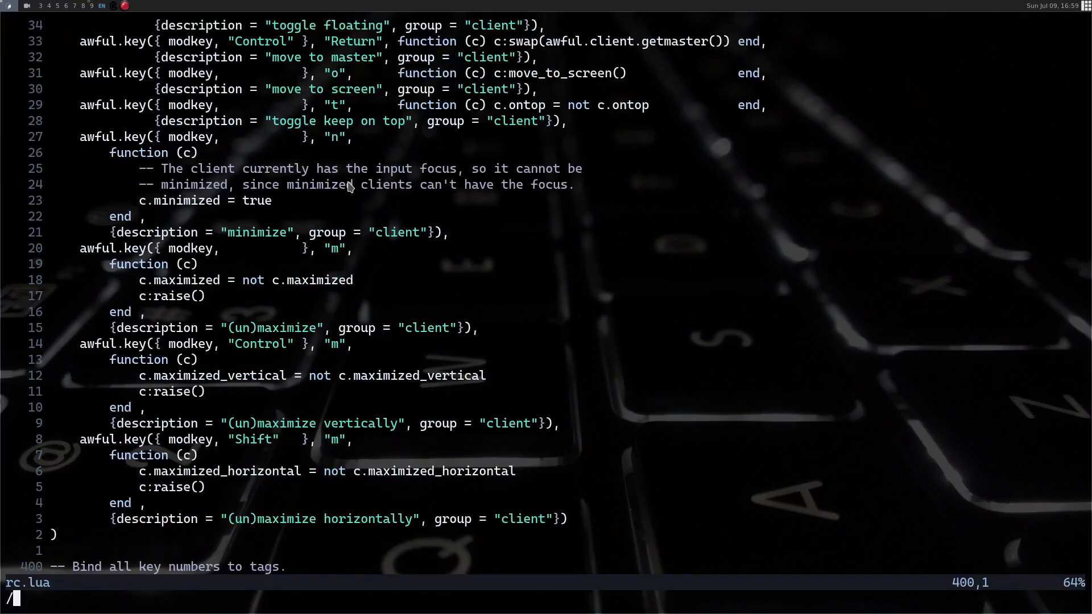
text(/scratcj)
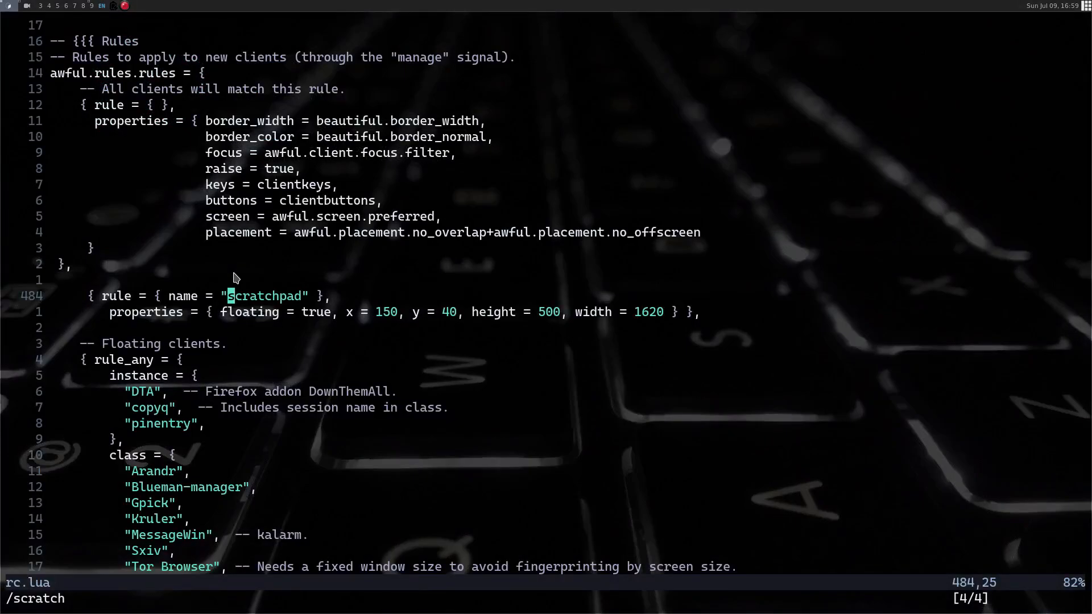
scroll(down, 3)
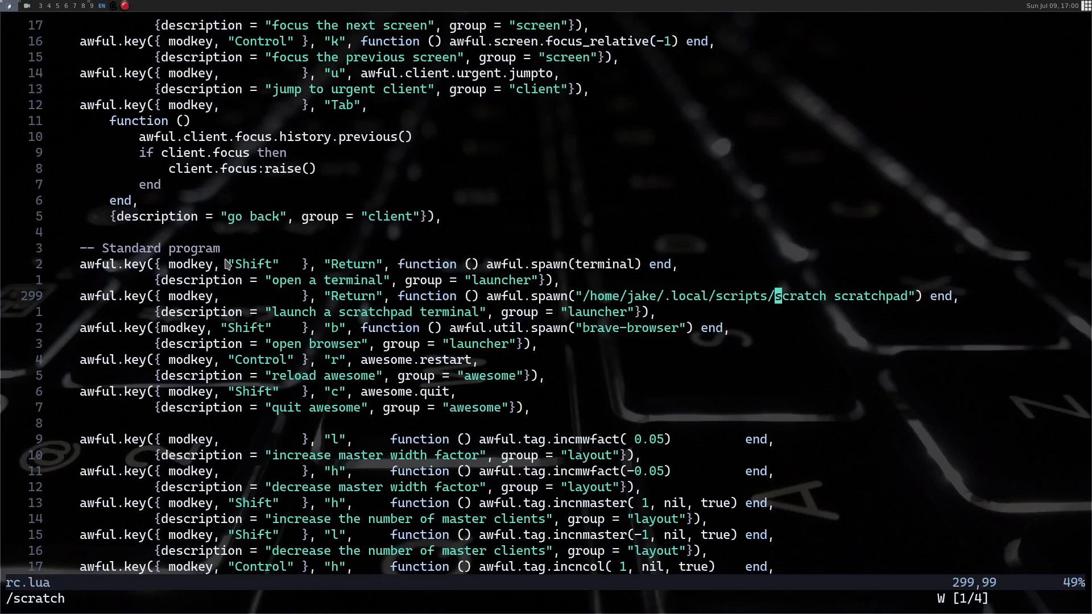
mouse_move(111, 281)
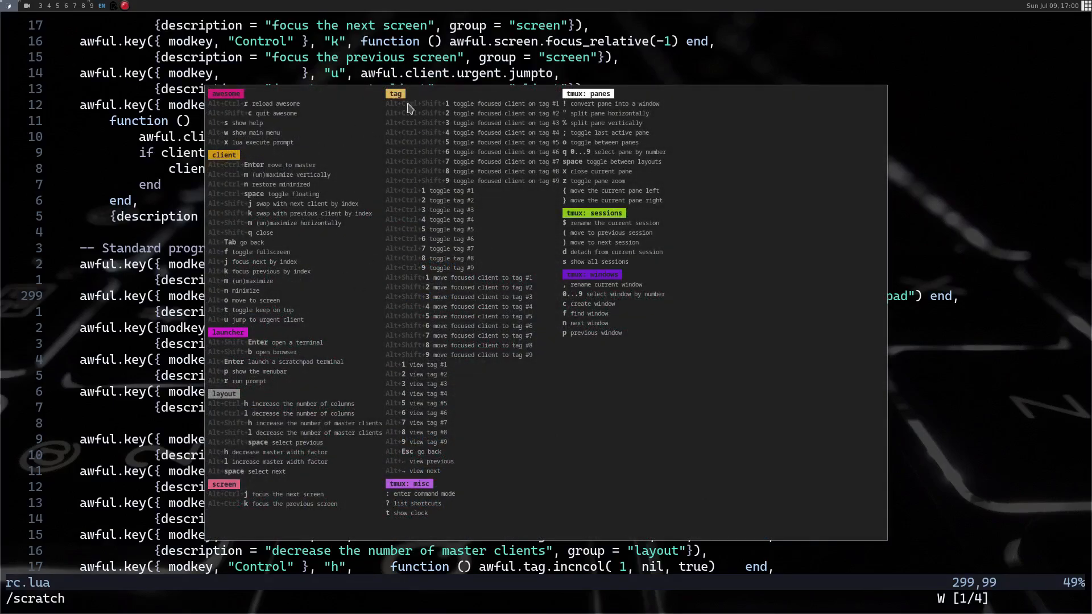
Dismiss awesome's hotkeys popup and return to the scratchpad launcher keybinding in rc.lua.
key(Escape)
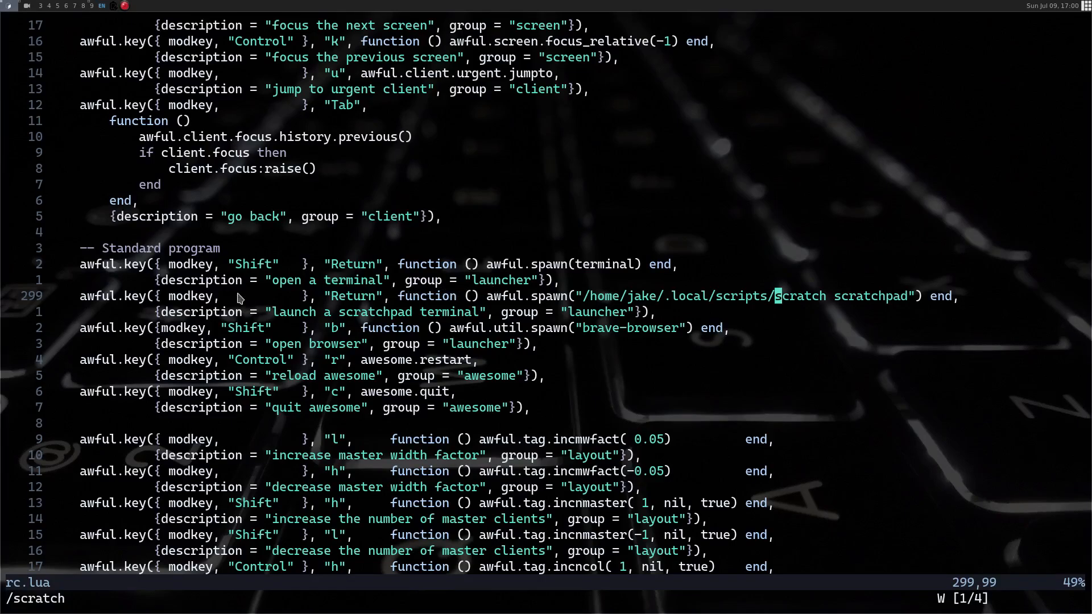
mouse_move(405, 286)
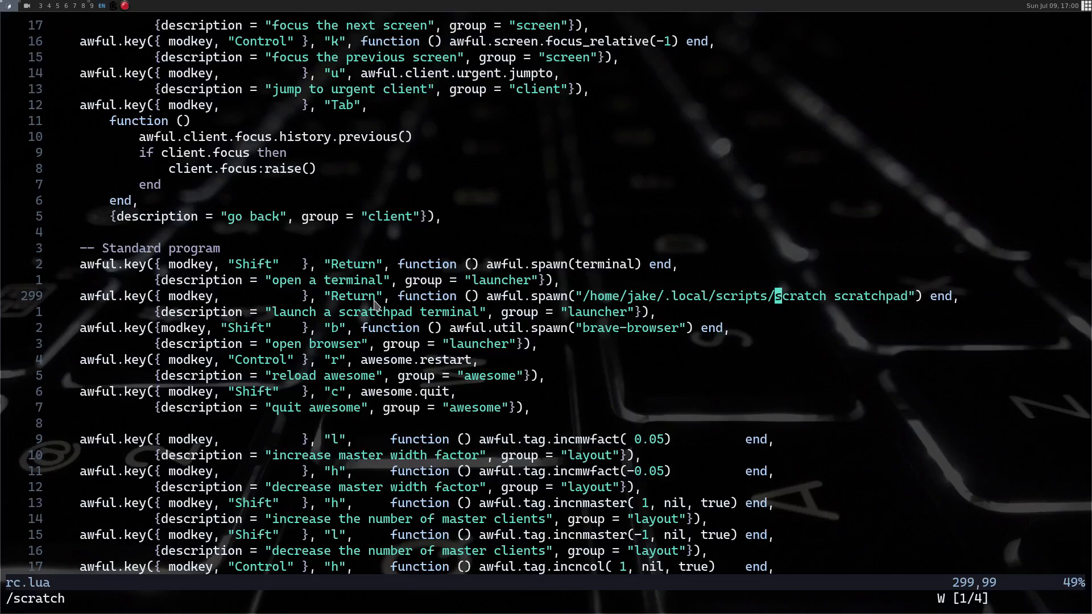
mouse_move(602, 301)
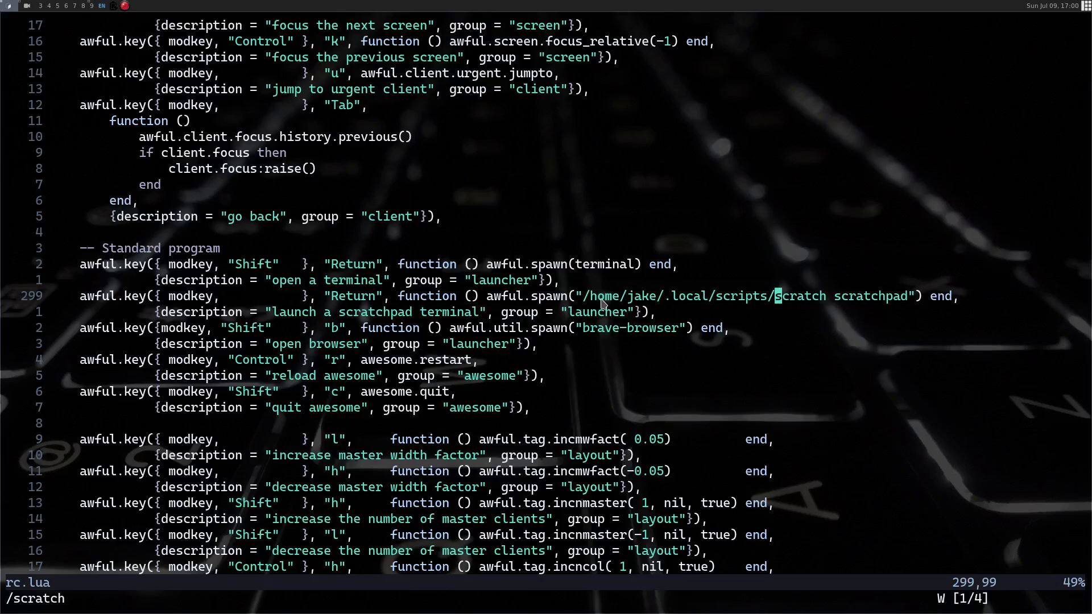
mouse_move(838, 305)
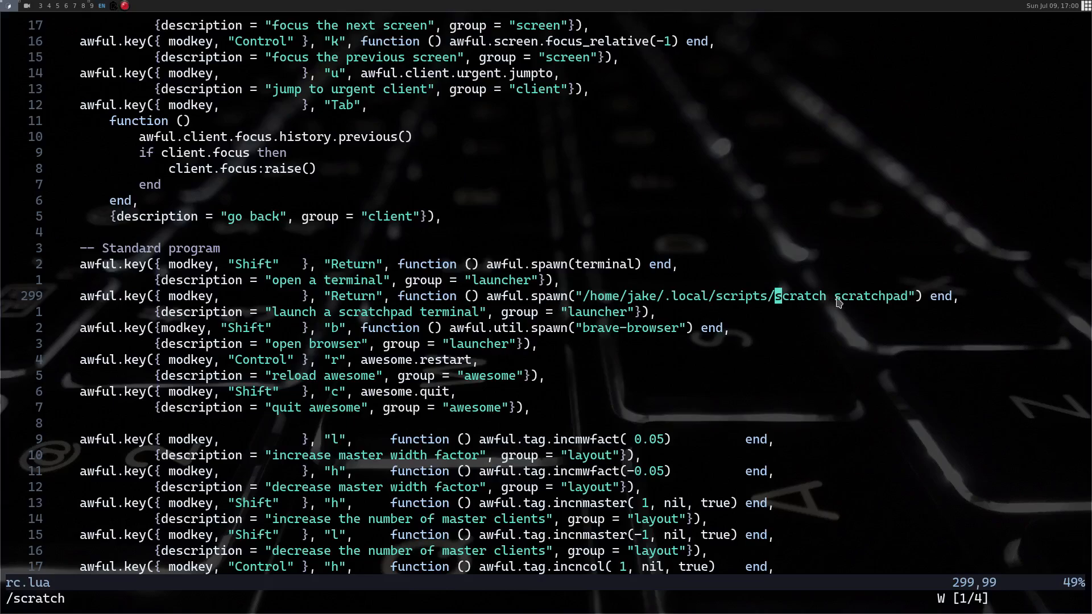
mouse_move(654, 301)
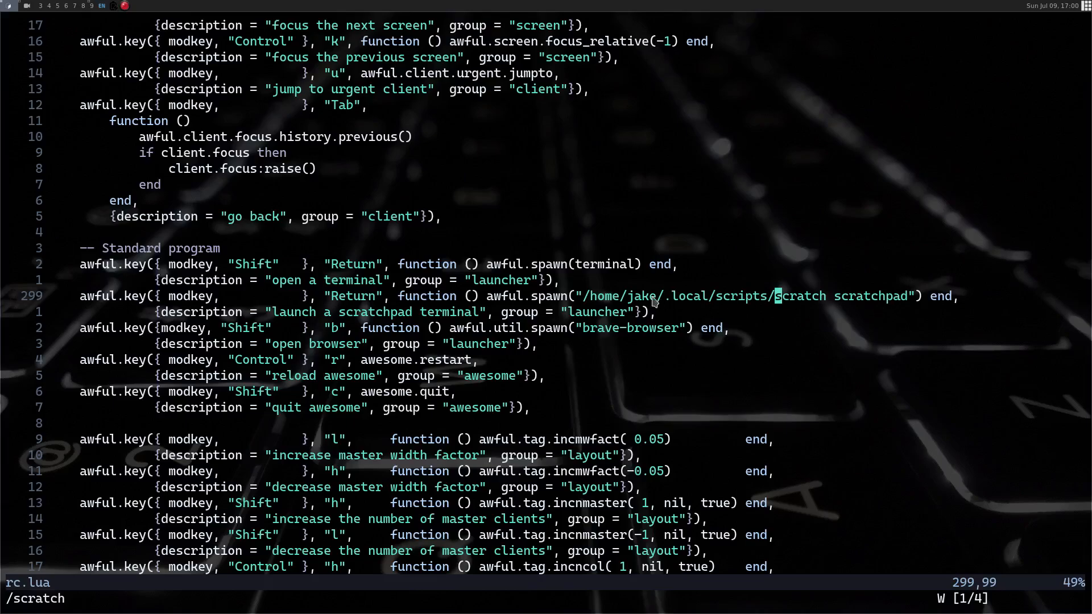
mouse_move(771, 307)
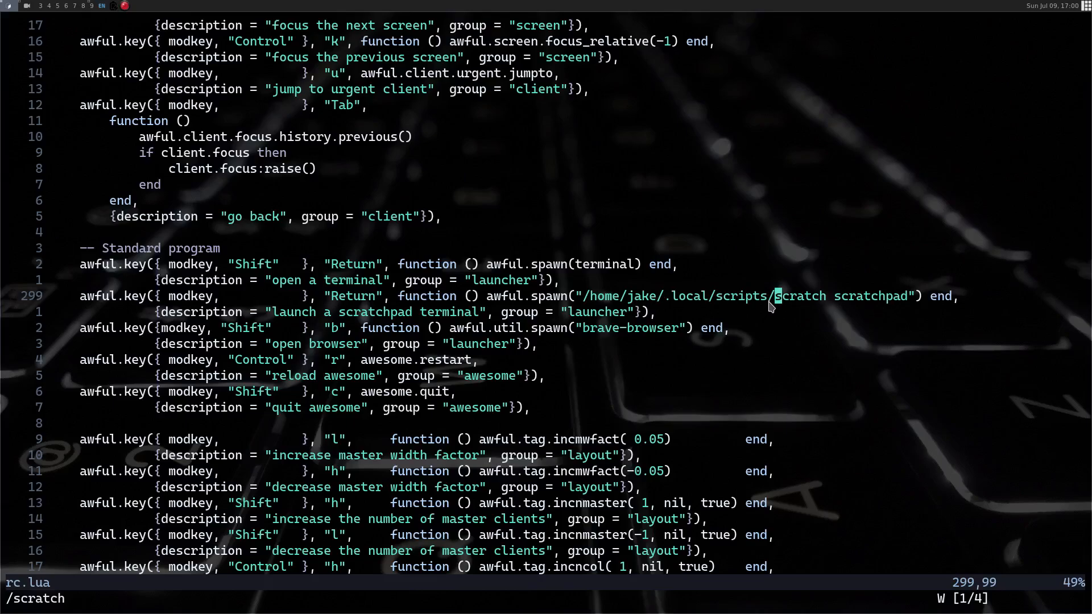
mouse_move(839, 310)
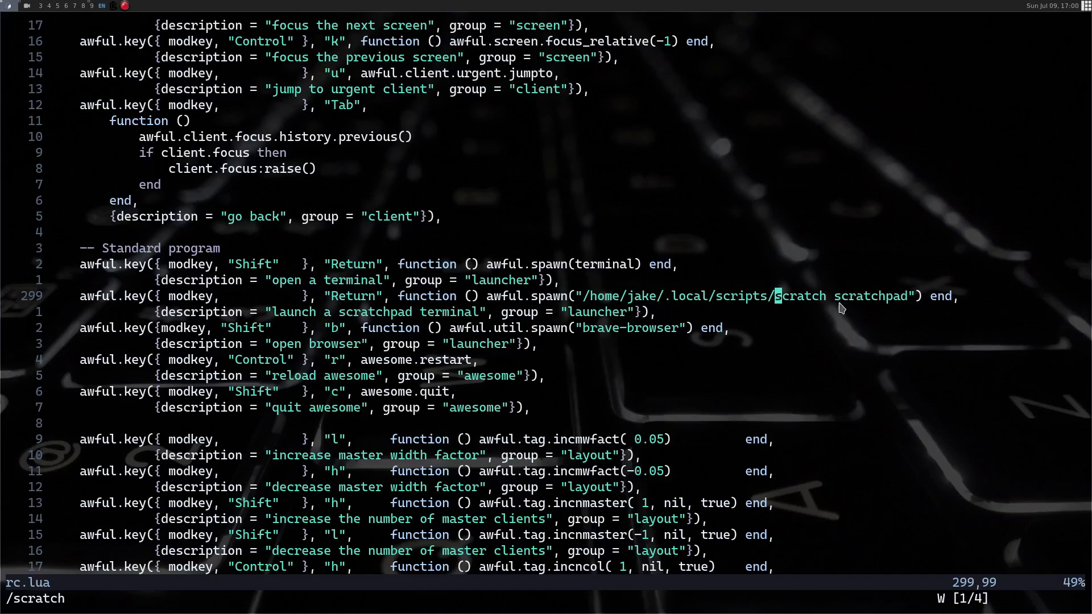
mouse_move(852, 282)
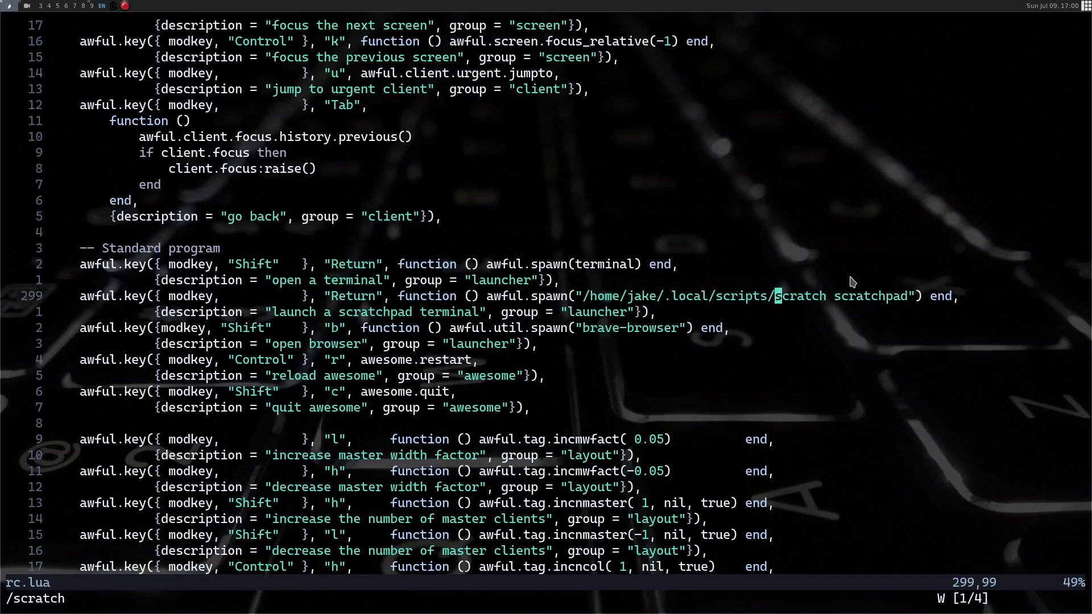
mouse_move(880, 296)
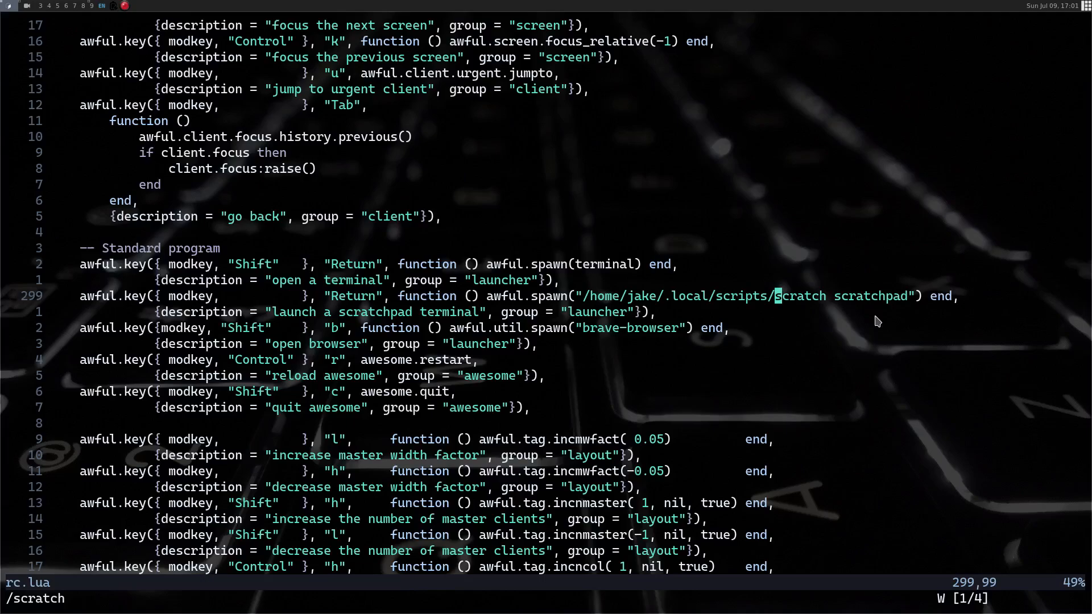
mouse_move(119, 337)
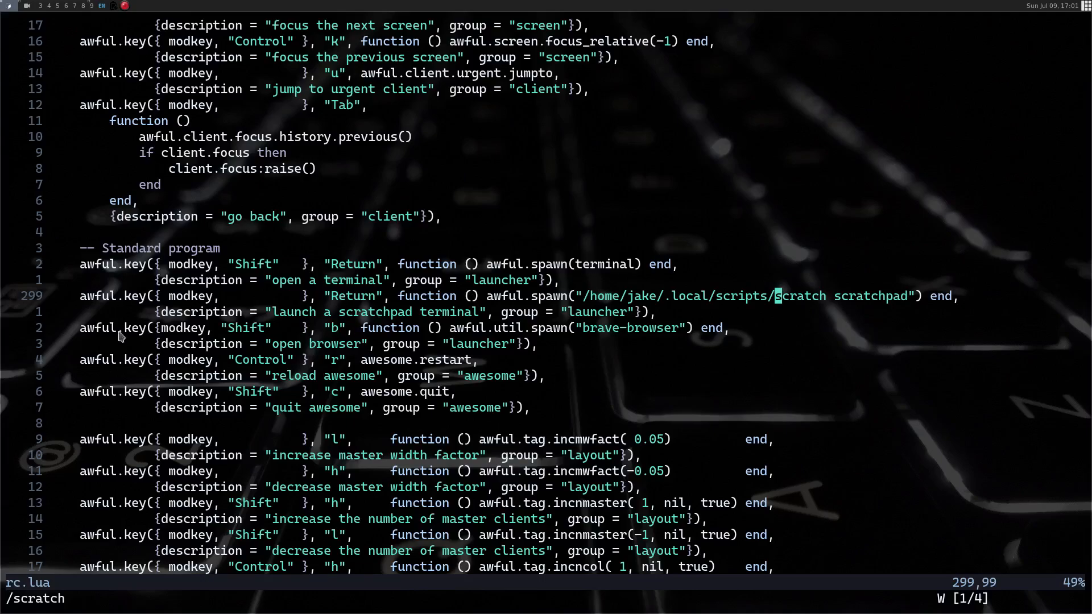
mouse_move(484, 316)
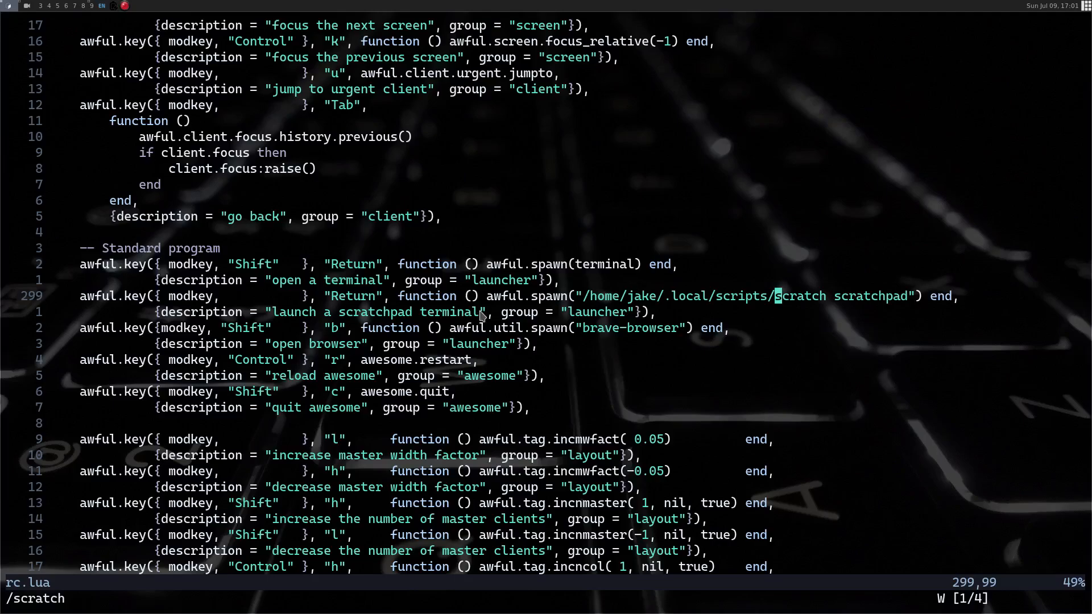
mouse_move(662, 362)
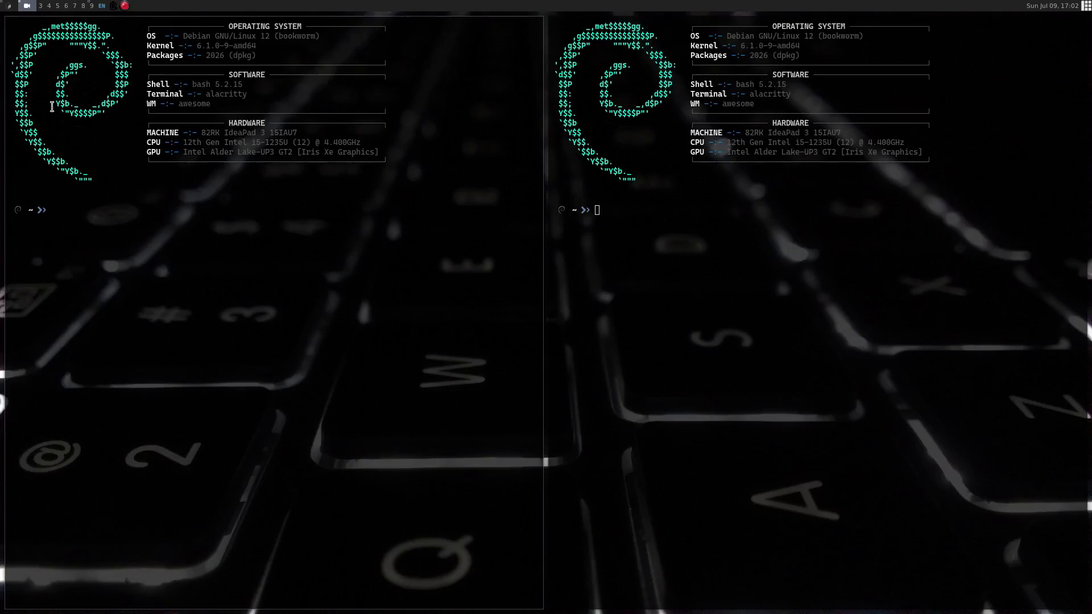
mouse_move(310, 206)
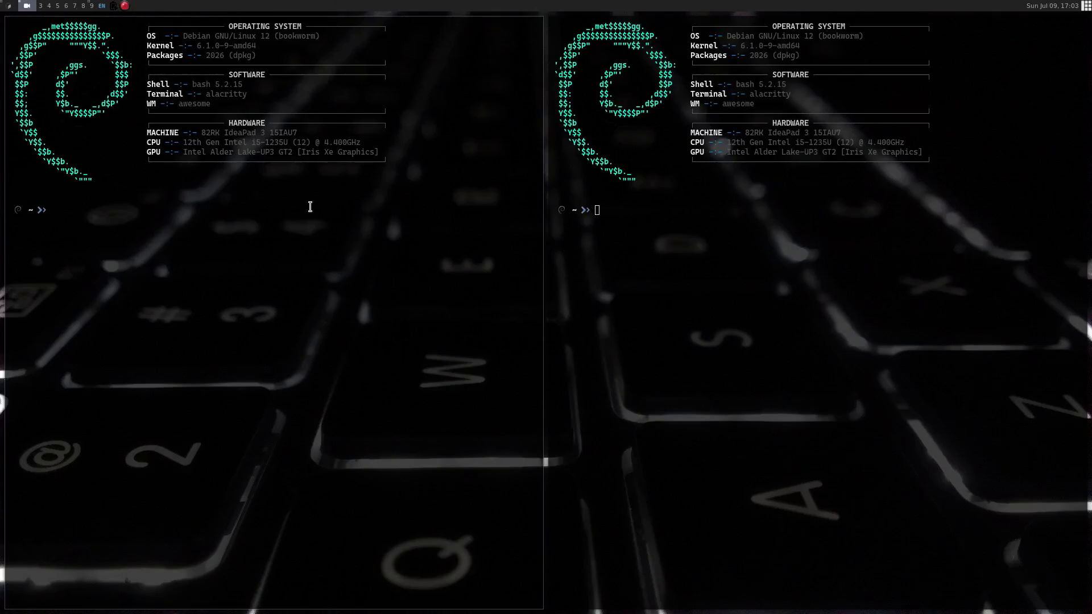